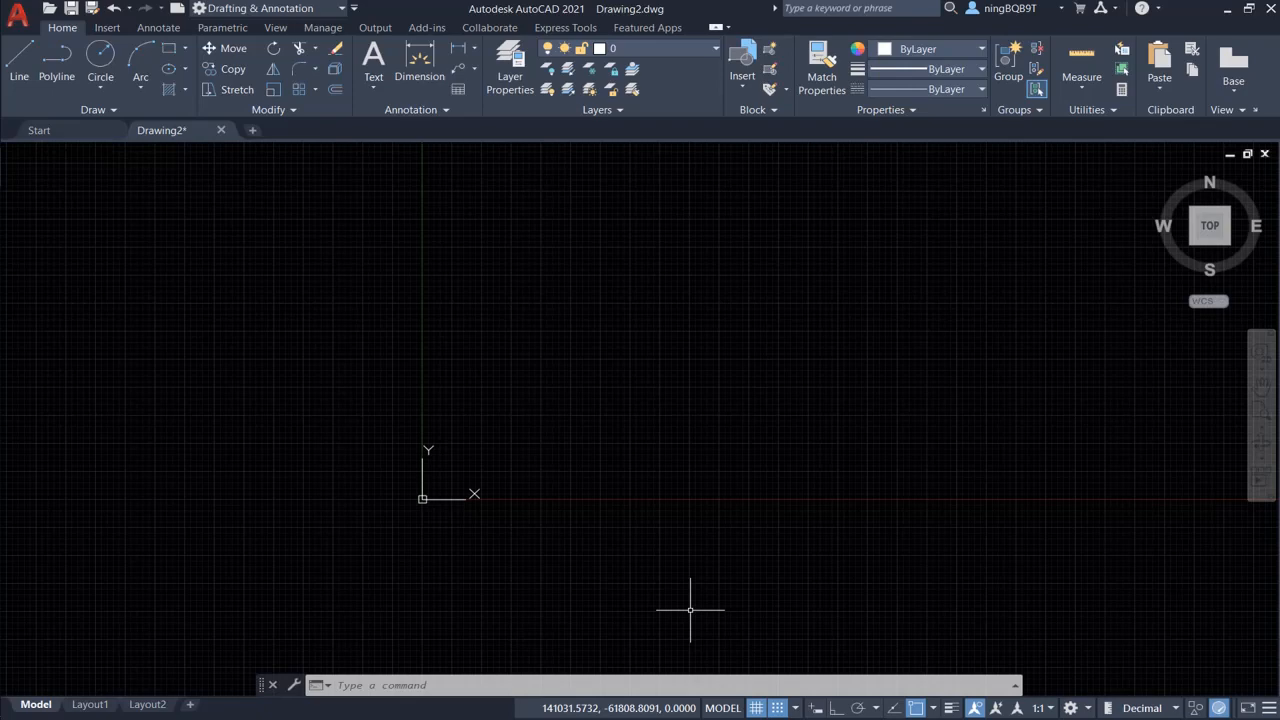
mouse_move(471, 270)
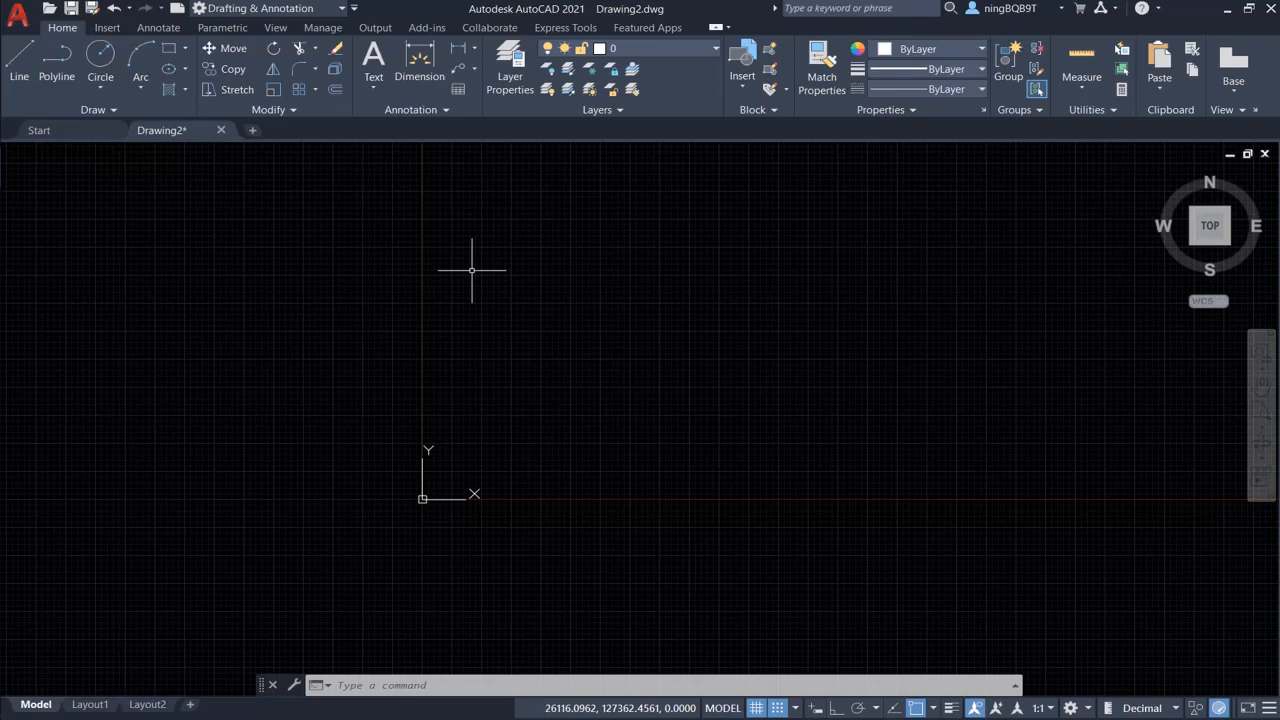
mouse_move(332, 182)
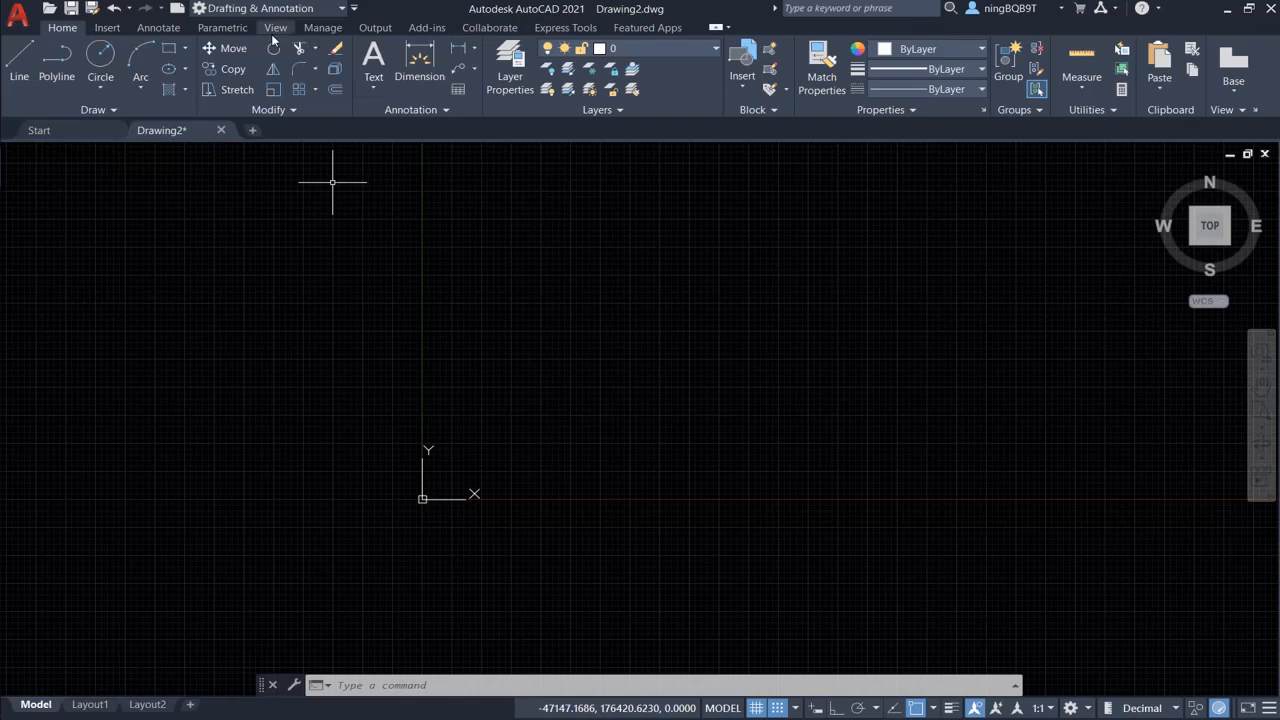
Switch the ribbon to the View tab to reveal the Coordinates panel.
left_click(276, 27)
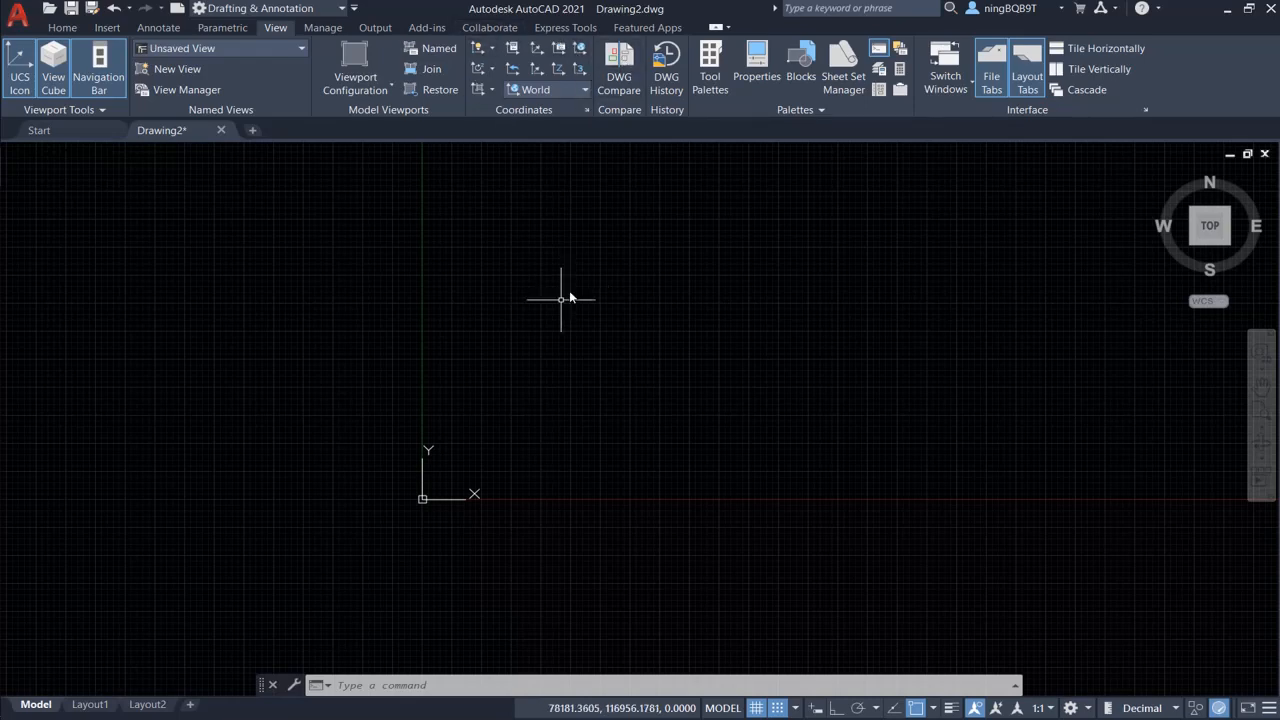
mouse_move(650, 278)
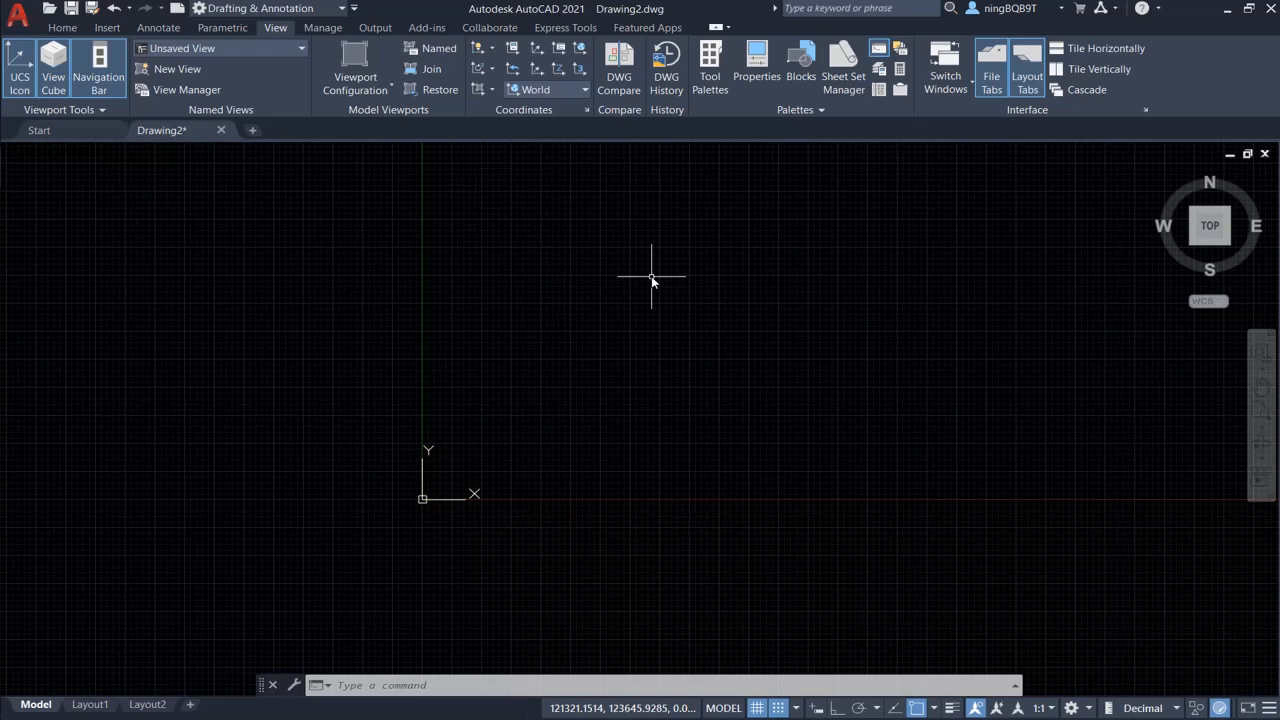
mouse_move(421, 264)
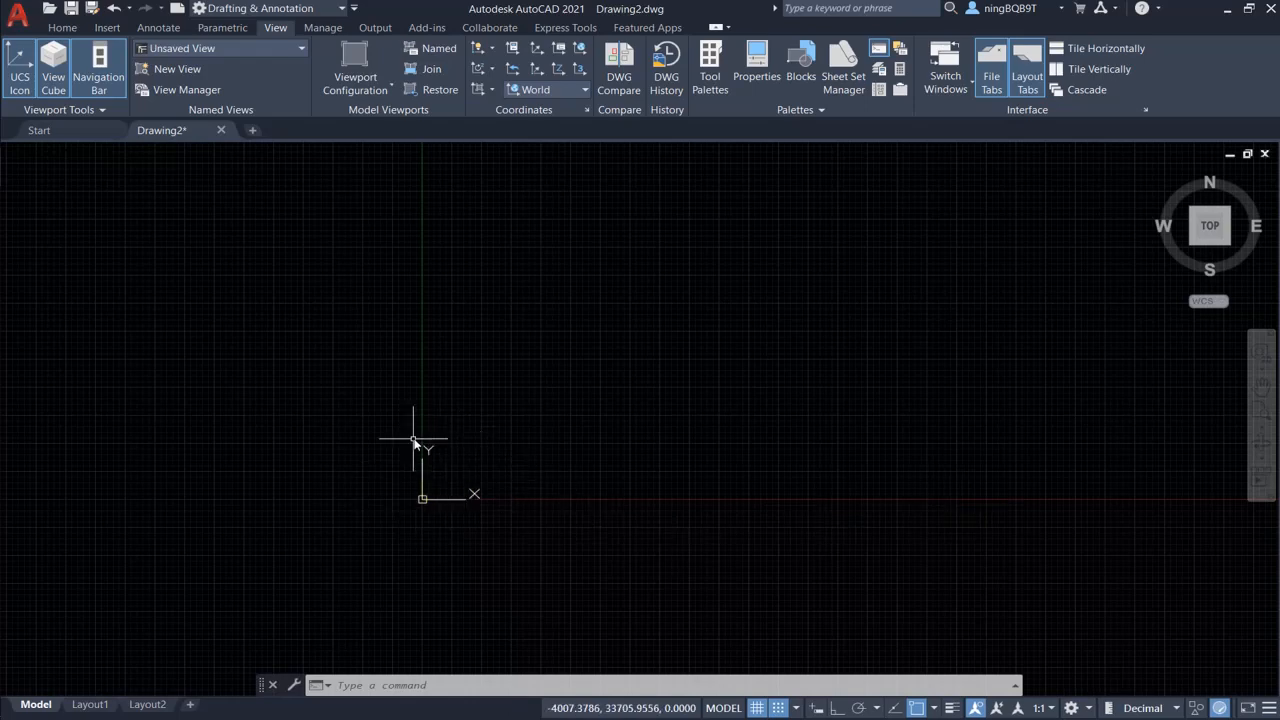
mouse_move(408, 522)
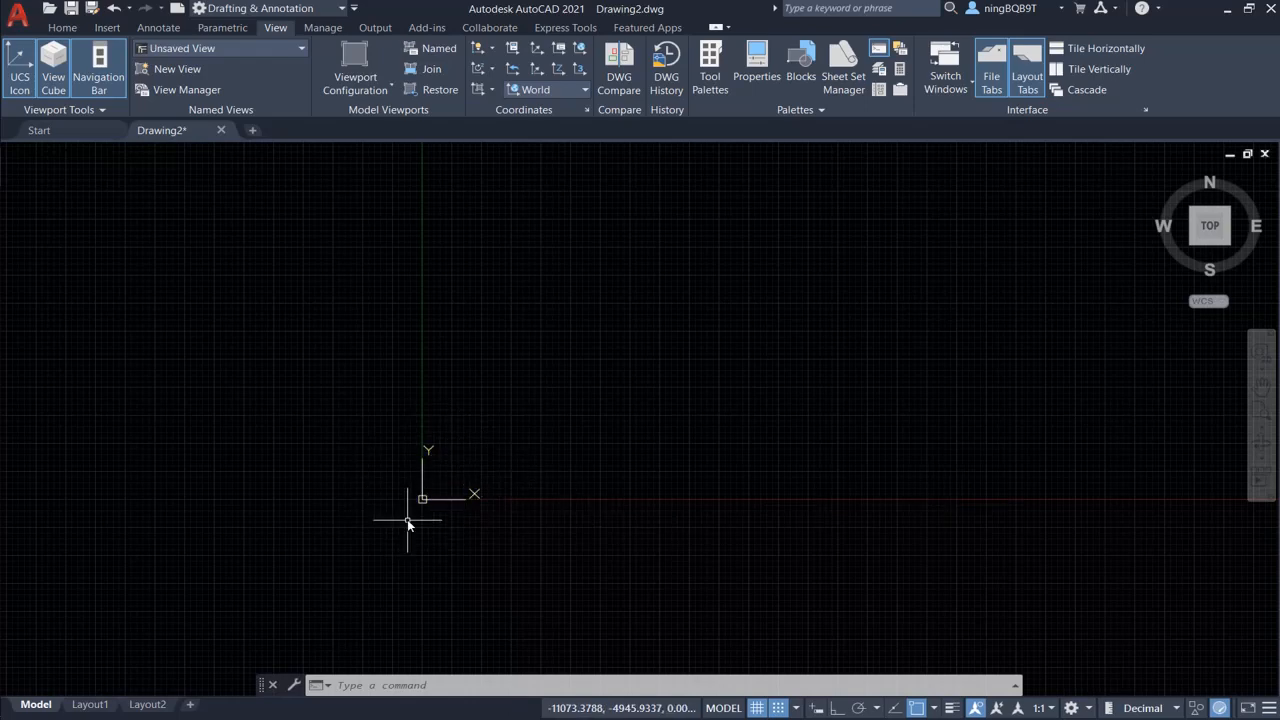
mouse_move(446, 510)
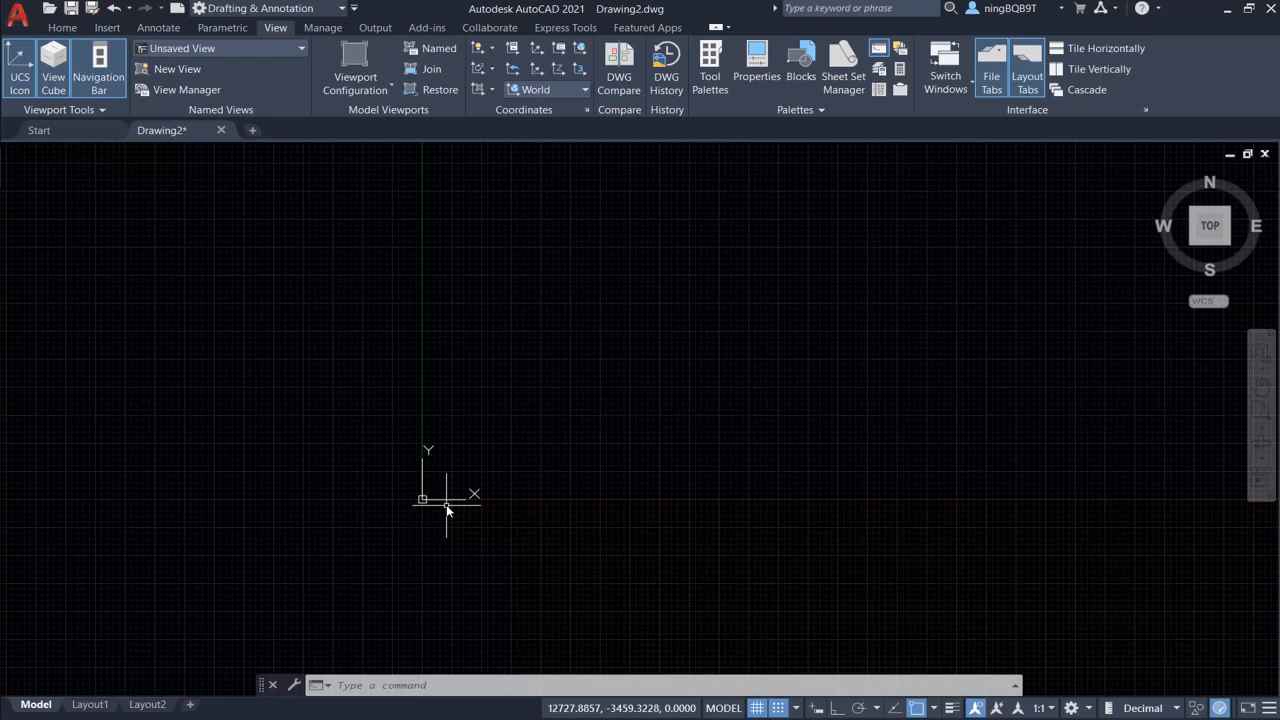
mouse_move(400, 428)
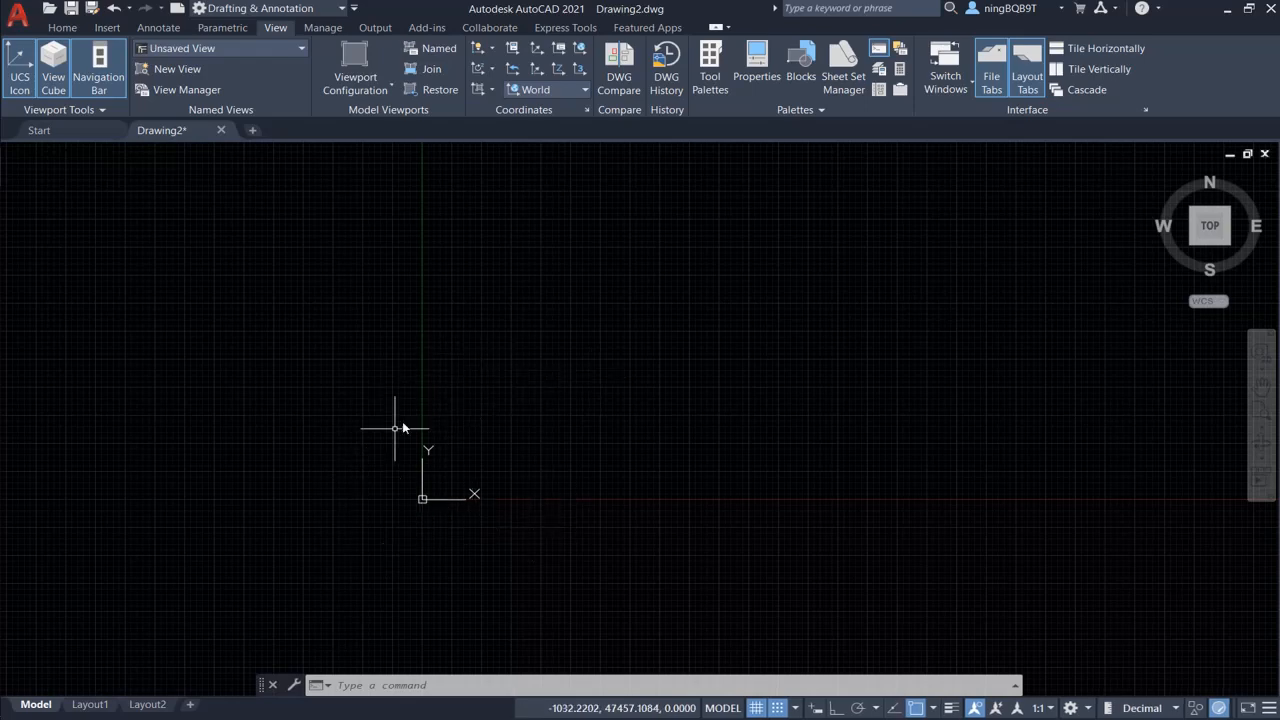
mouse_move(483, 505)
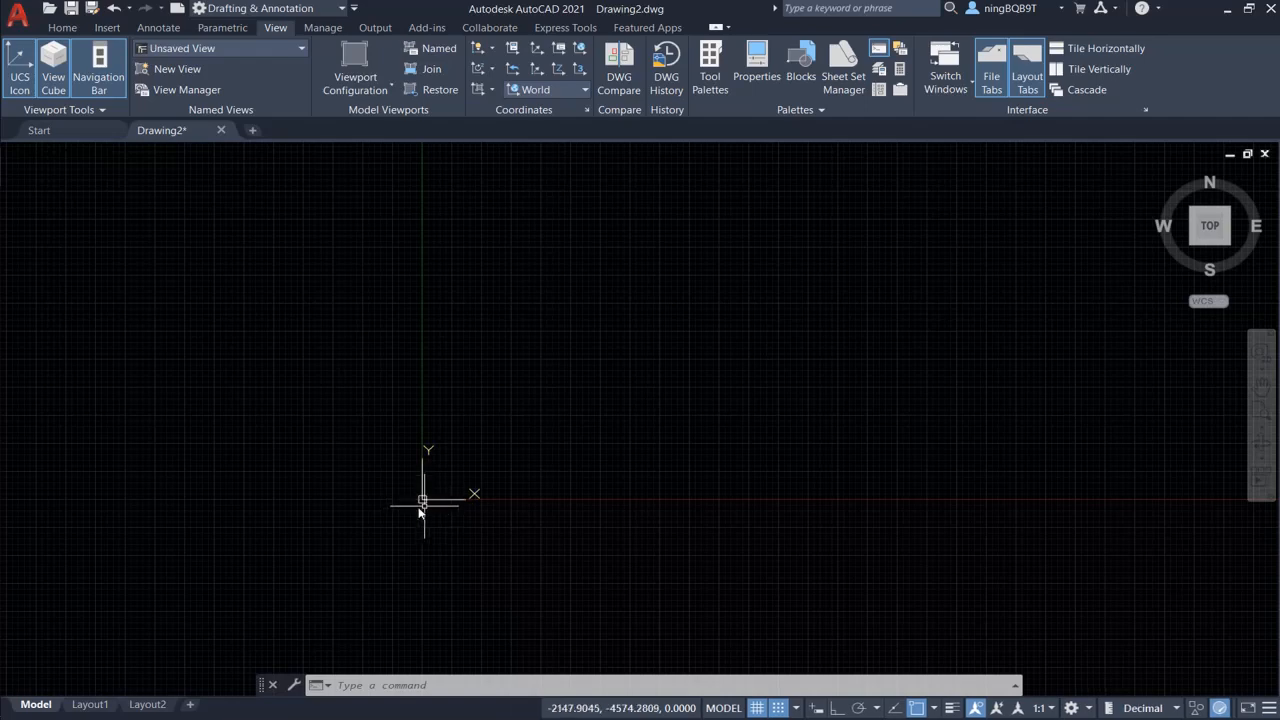
mouse_move(510, 465)
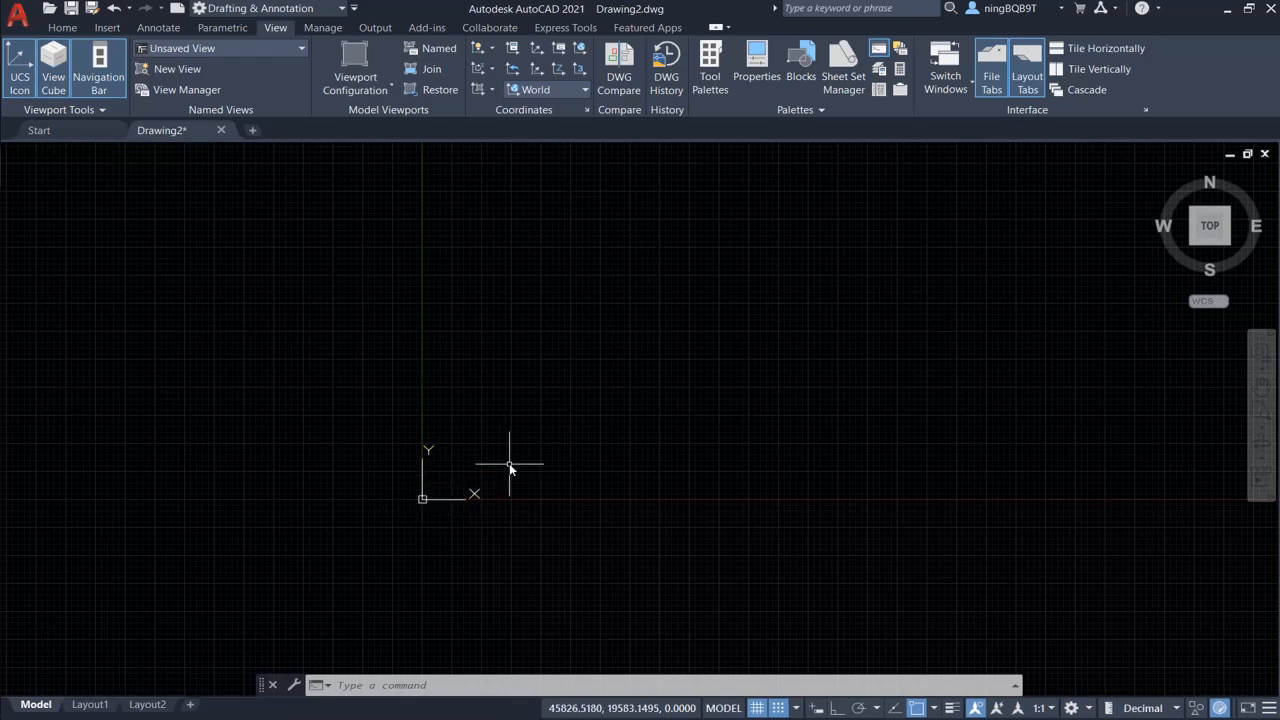
mouse_move(645, 325)
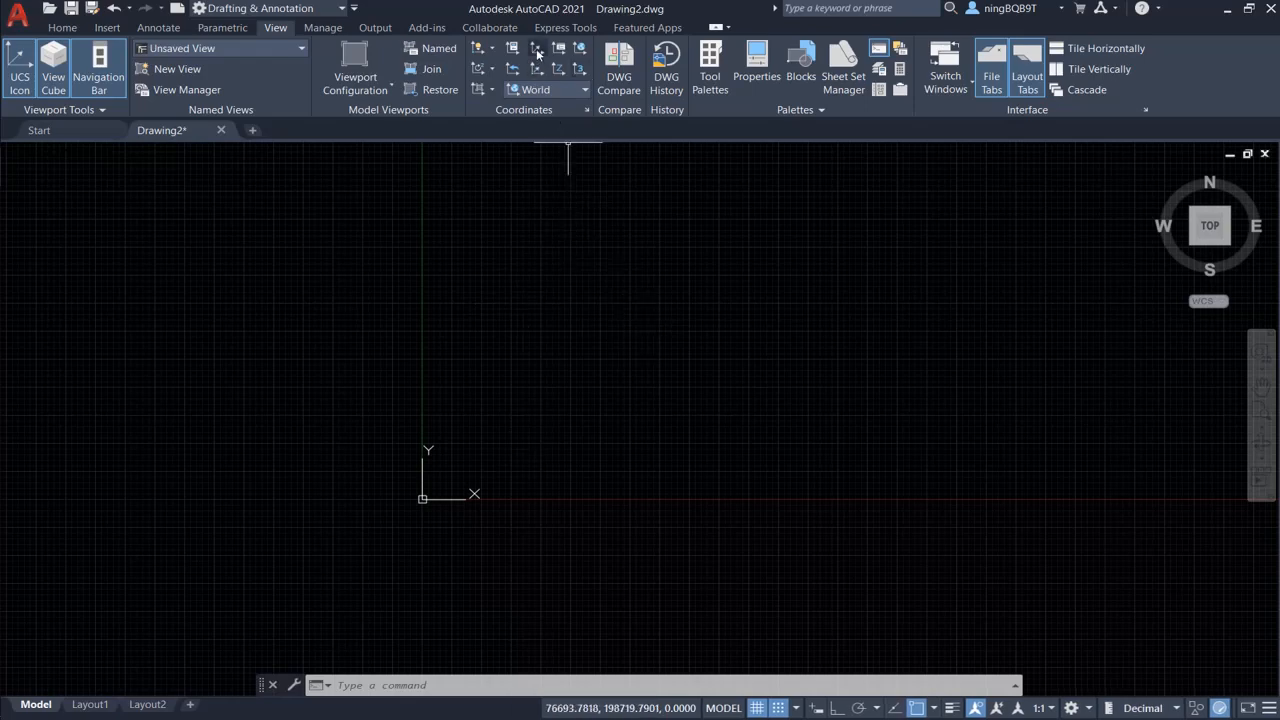
mouse_move(537, 48)
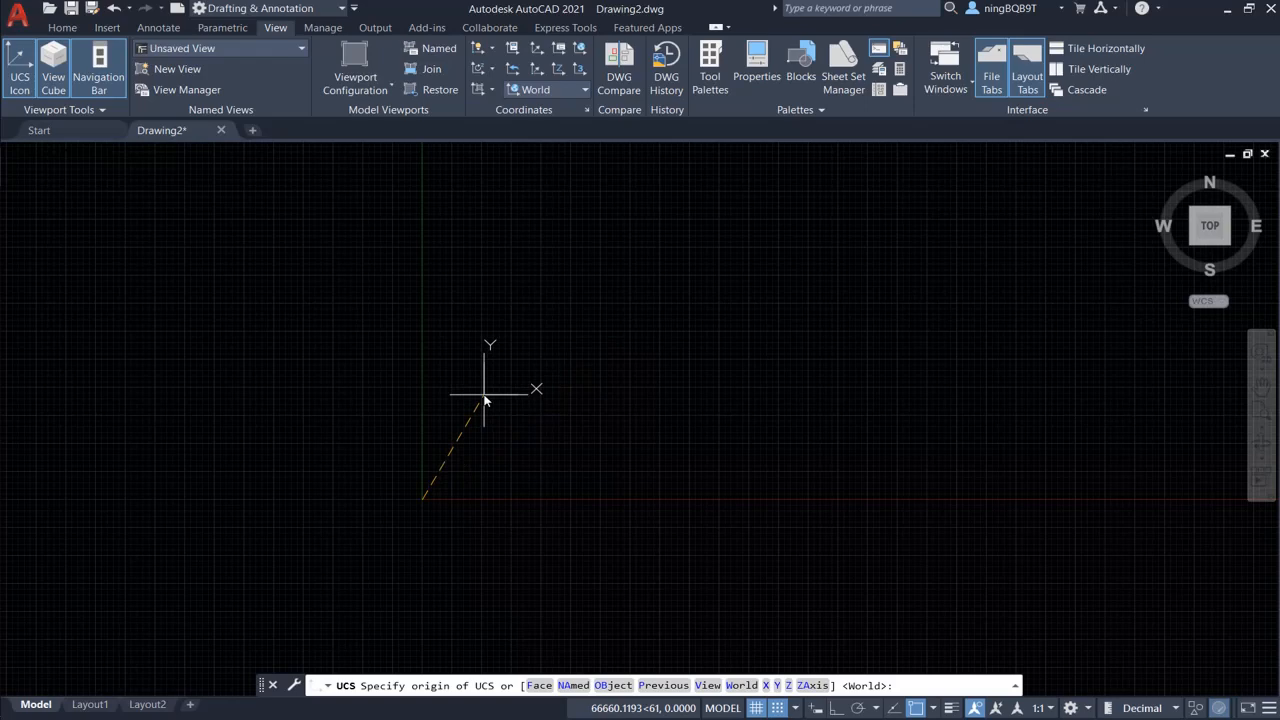
mouse_move(550, 390)
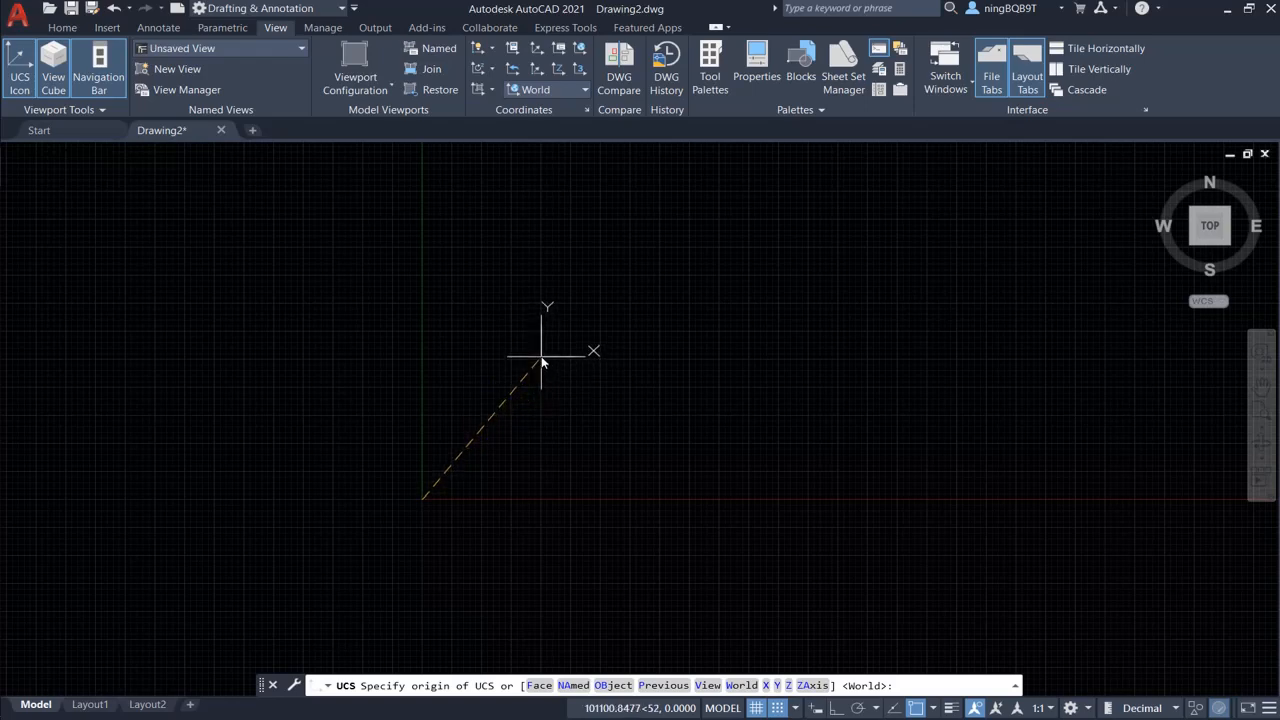
mouse_move(547, 350)
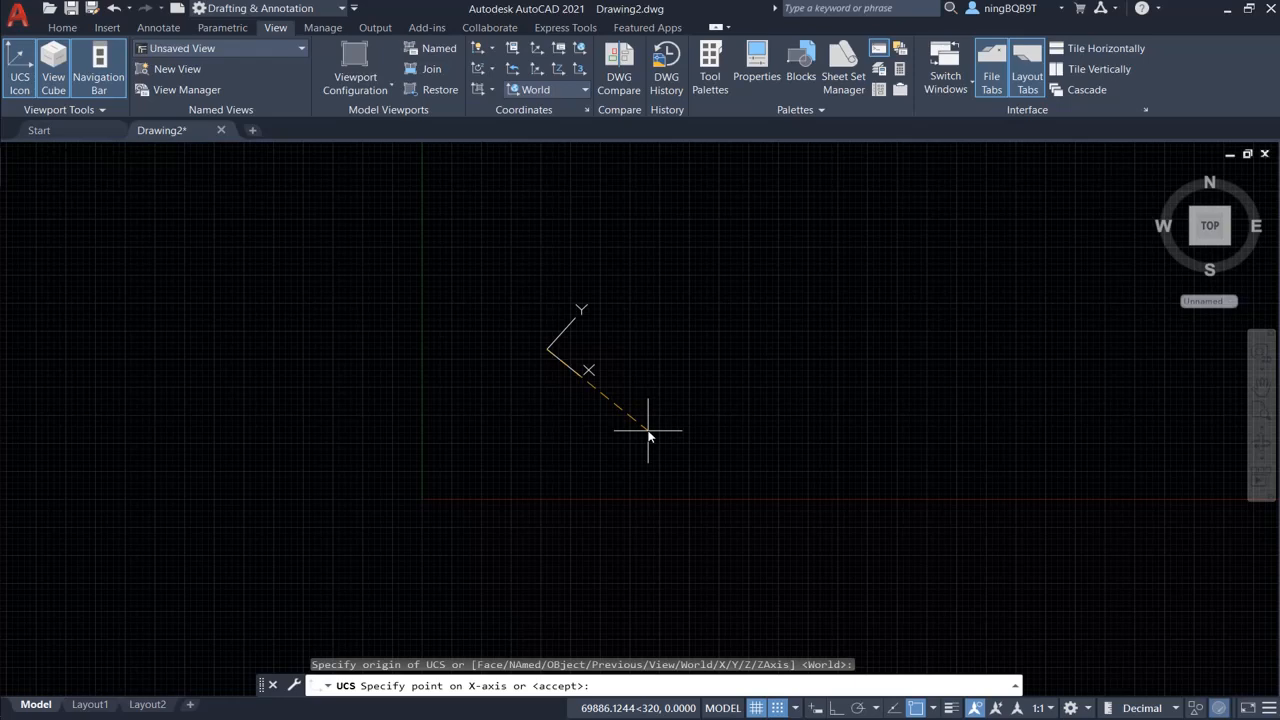
mouse_move(675, 470)
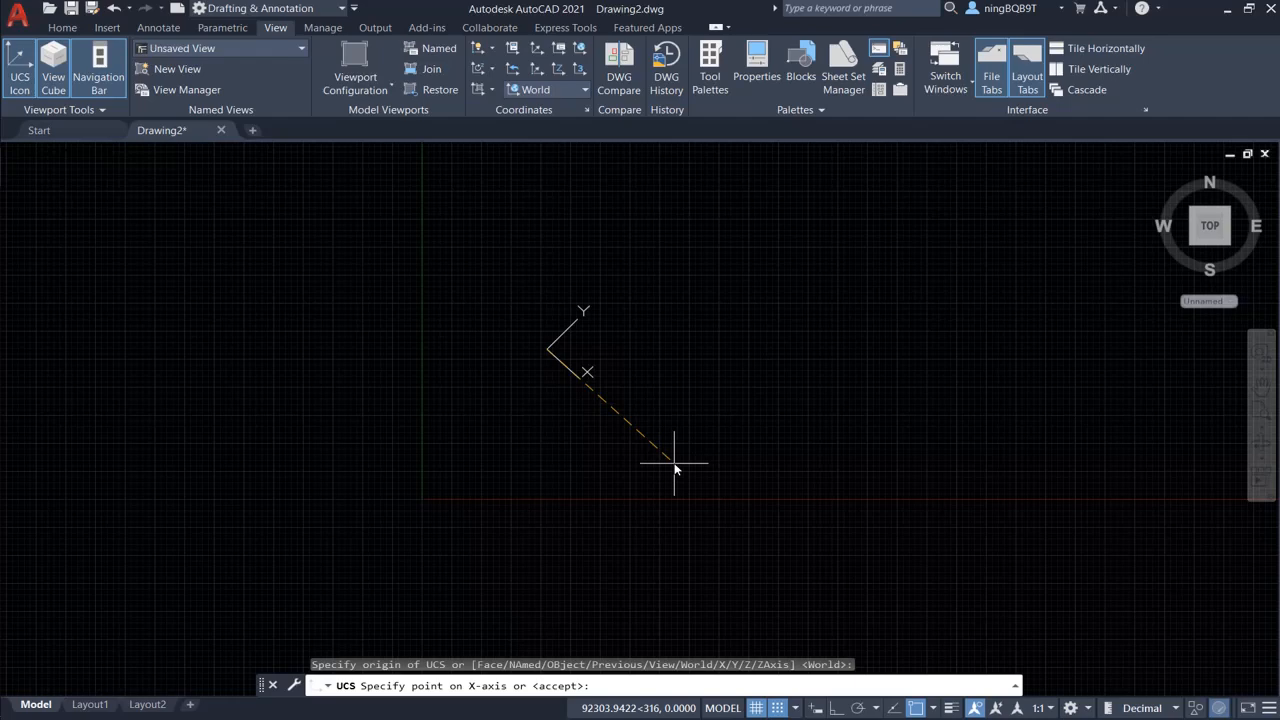
mouse_move(665, 460)
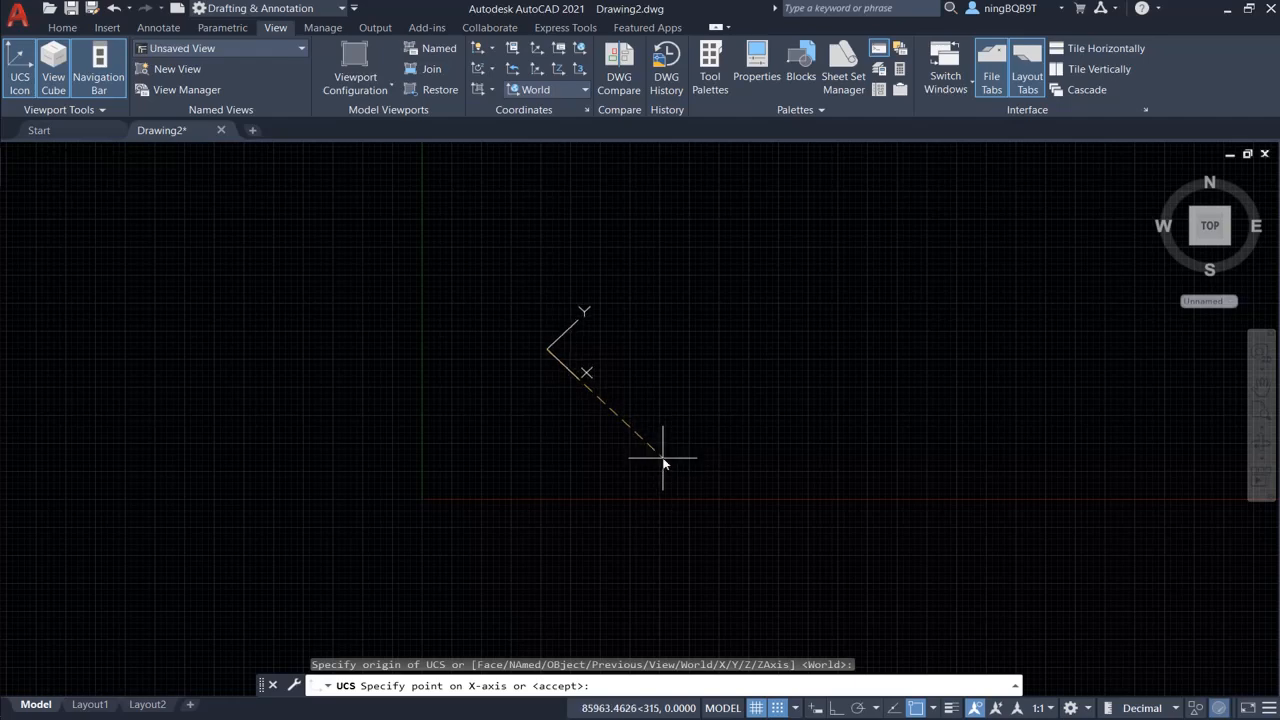
Pick a point setting the new UCS X-axis direction.
left_click(710, 360)
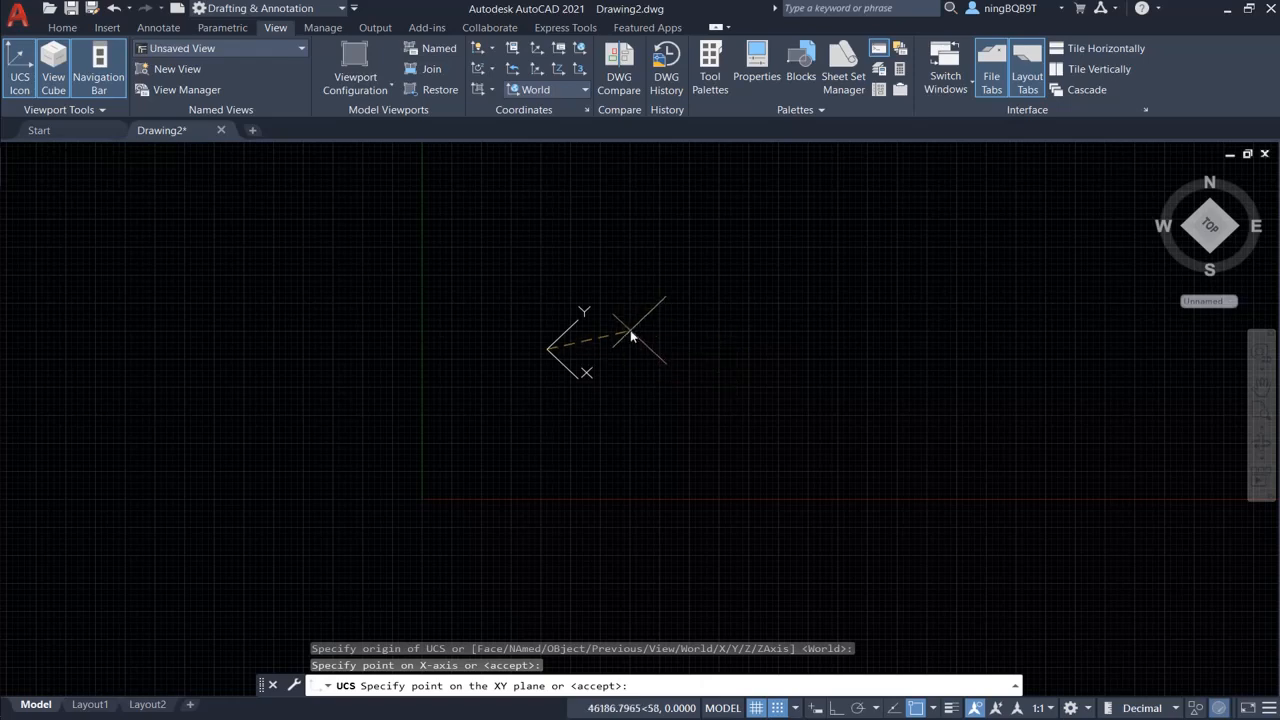
mouse_move(648, 338)
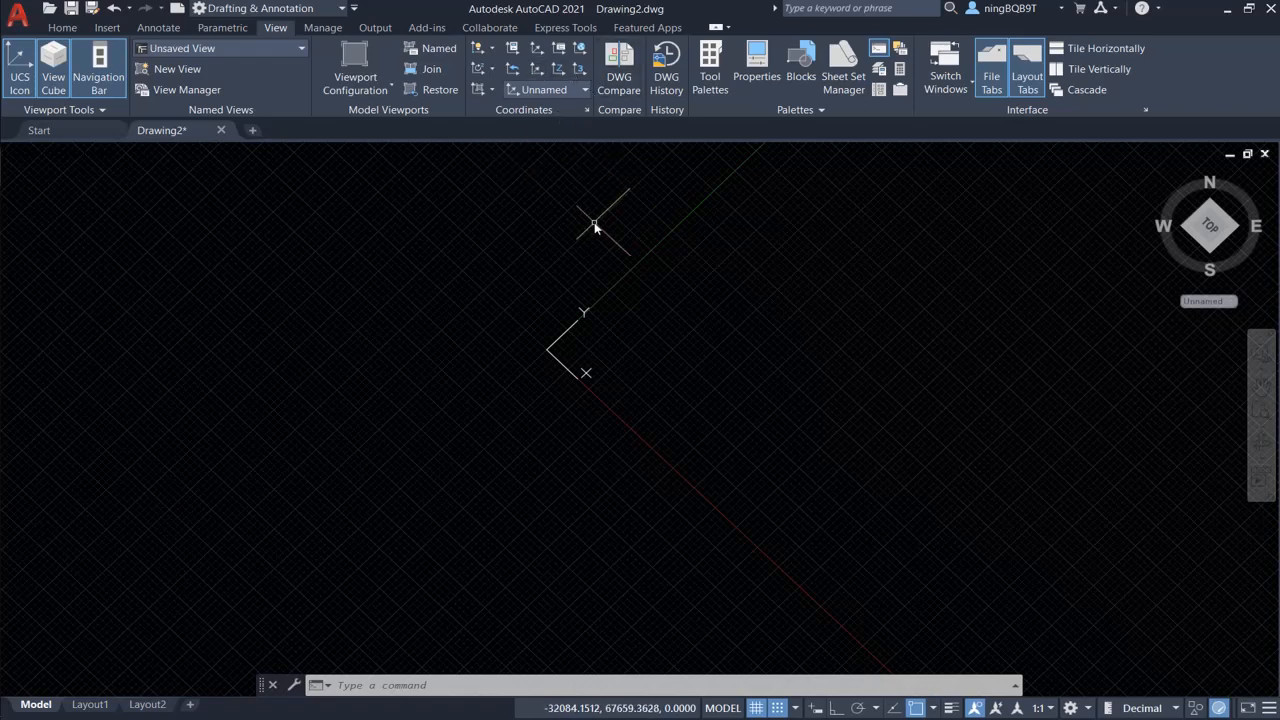
mouse_move(618, 255)
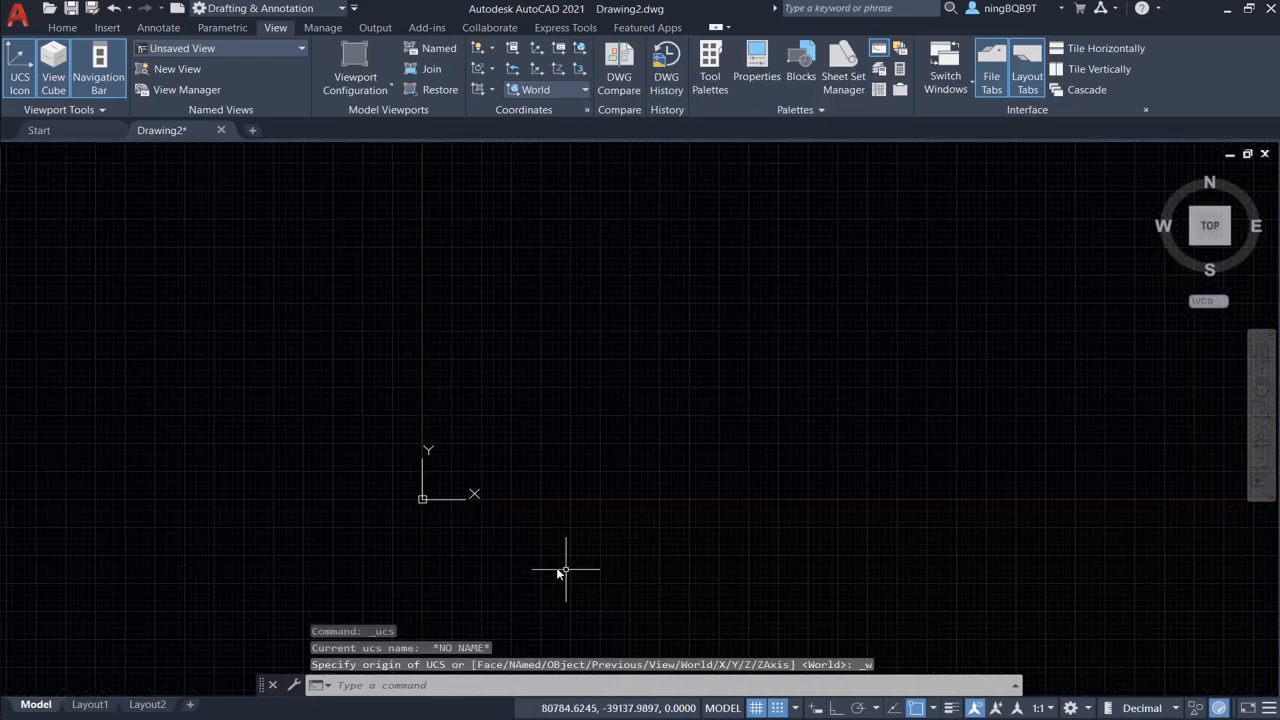
mouse_move(515, 555)
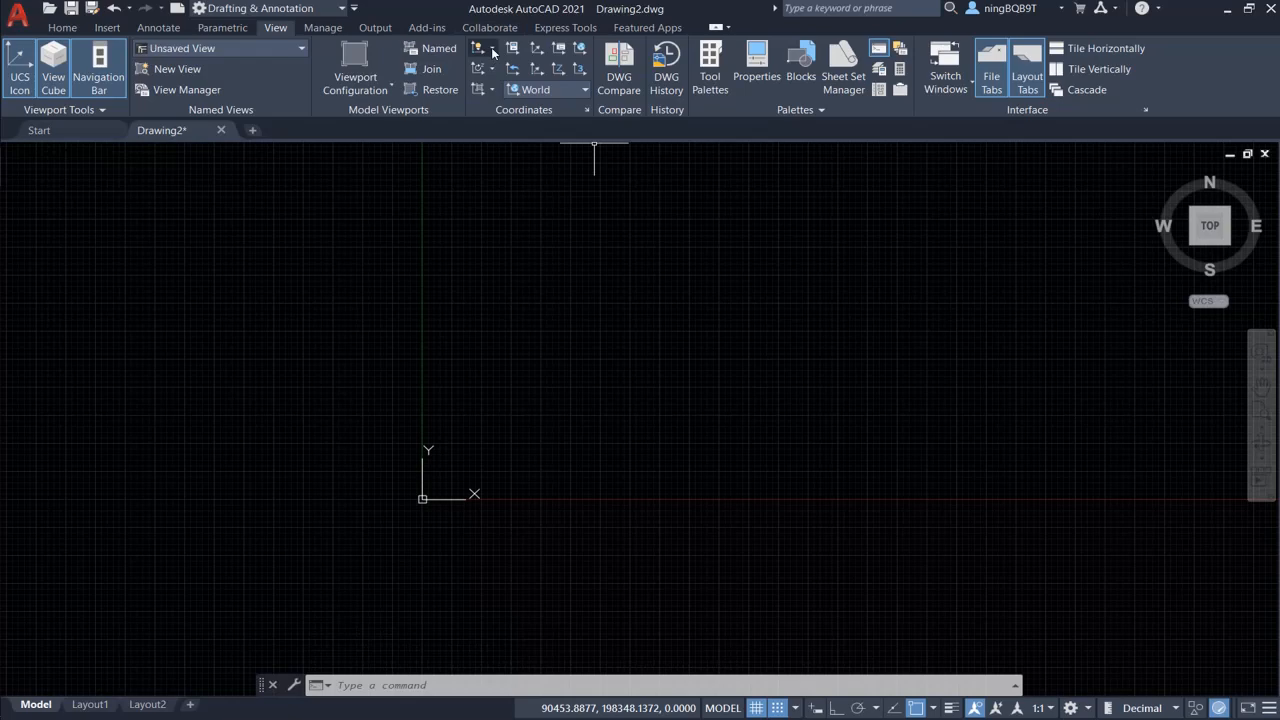
mouse_move(479, 48)
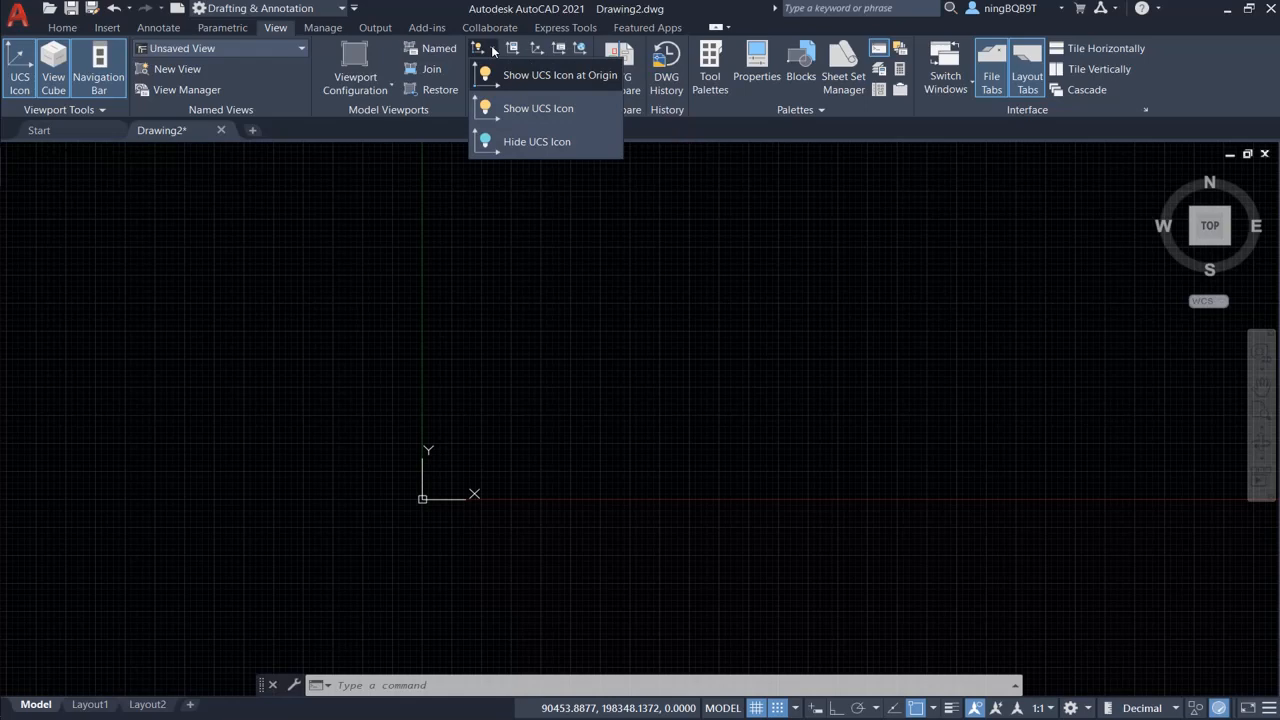
mouse_move(460, 506)
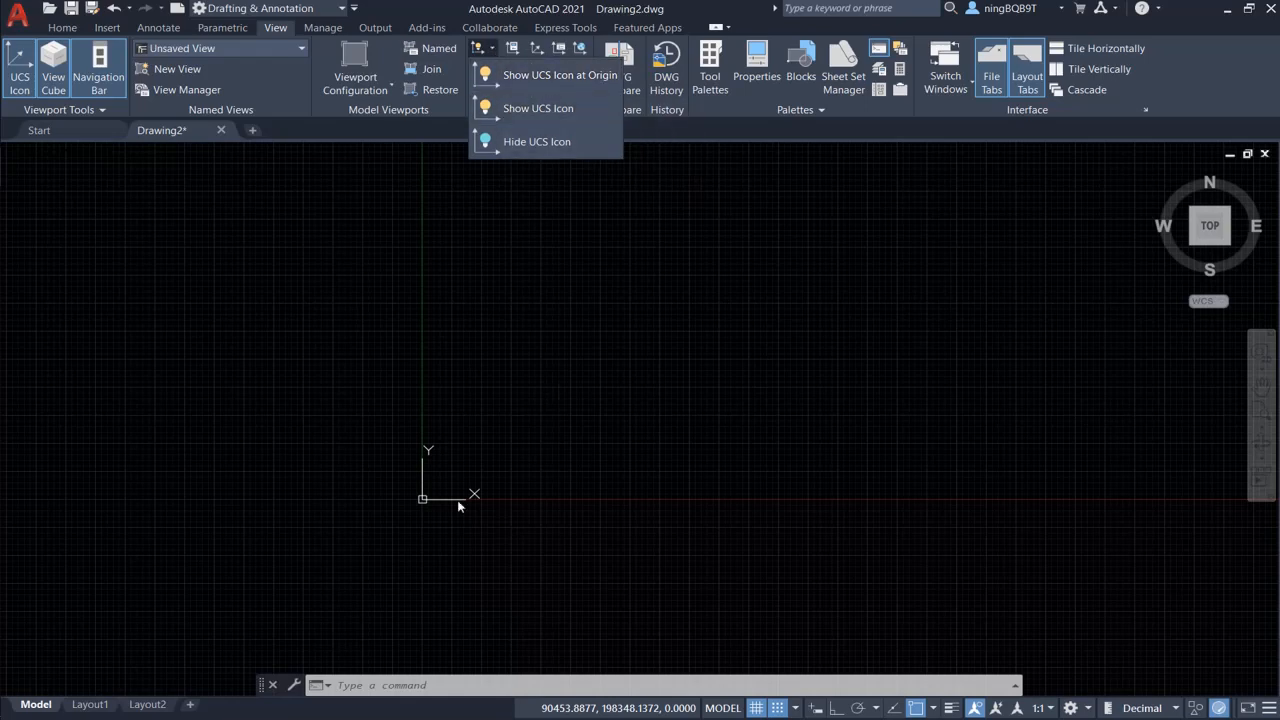
mouse_move(538, 108)
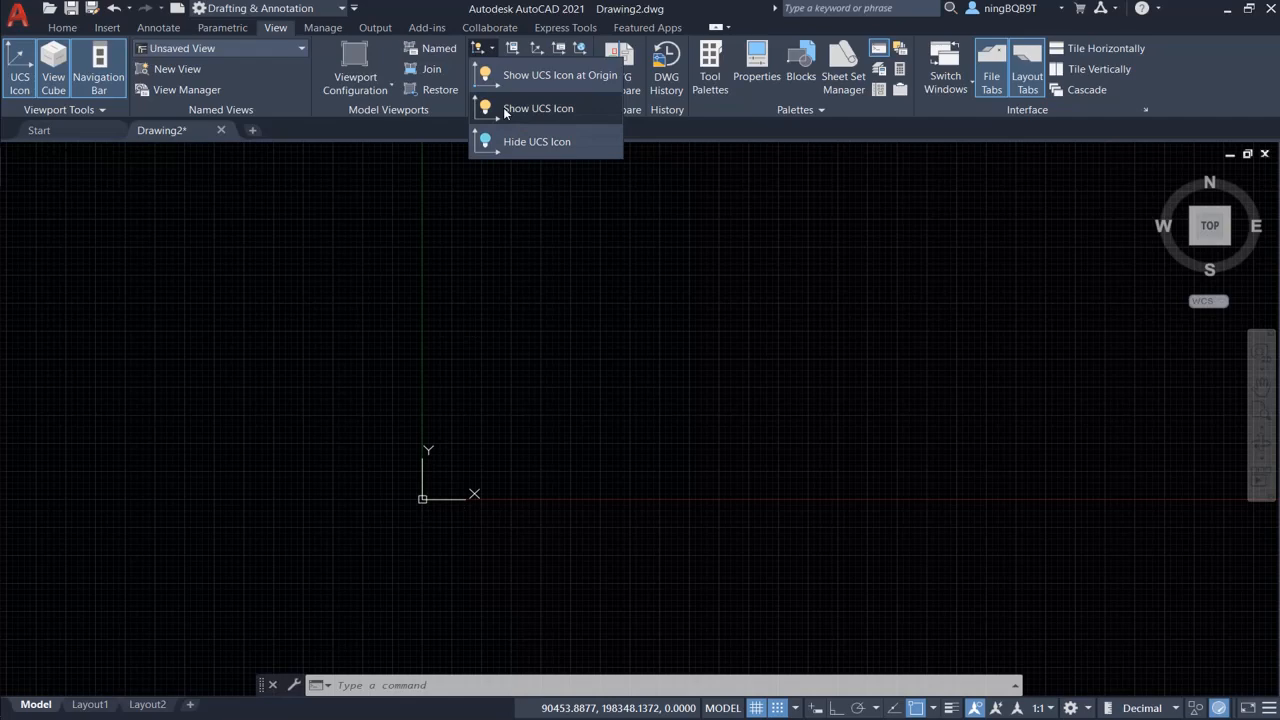
mouse_move(538, 108)
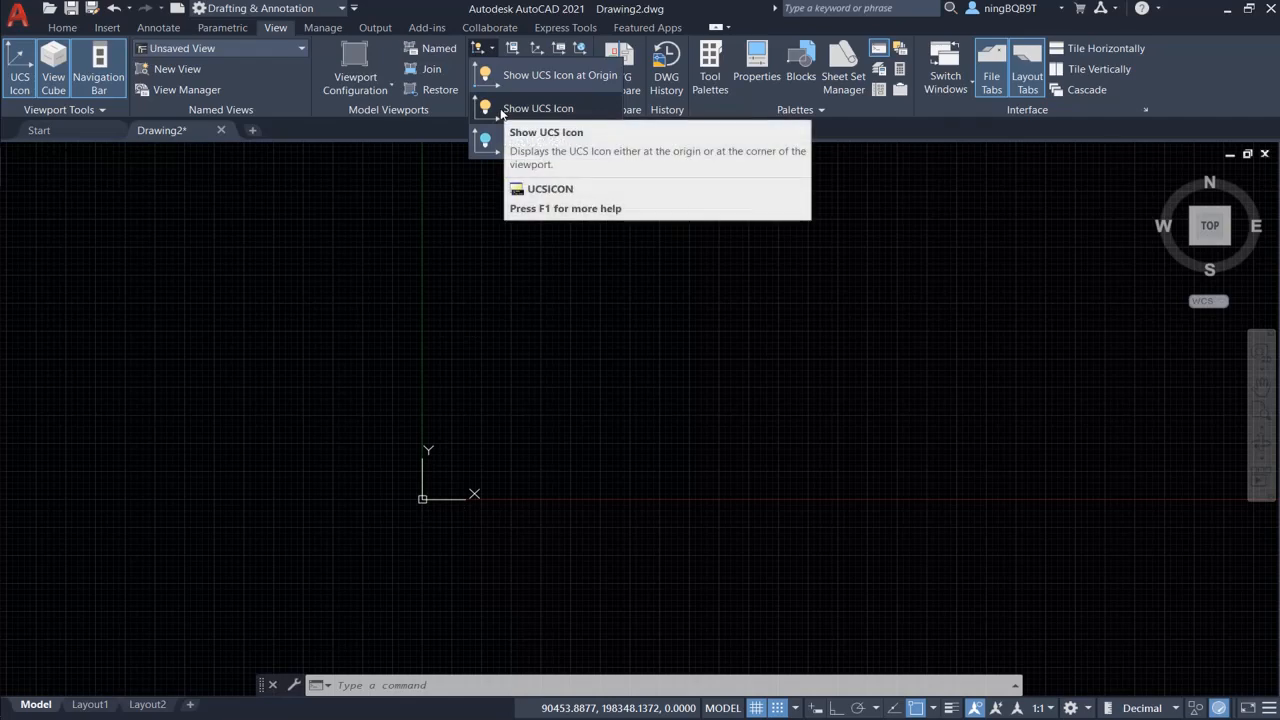
Choose Show UCS Icon so the axis icon moves to the viewport's lower-left corner.
left_click(538, 108)
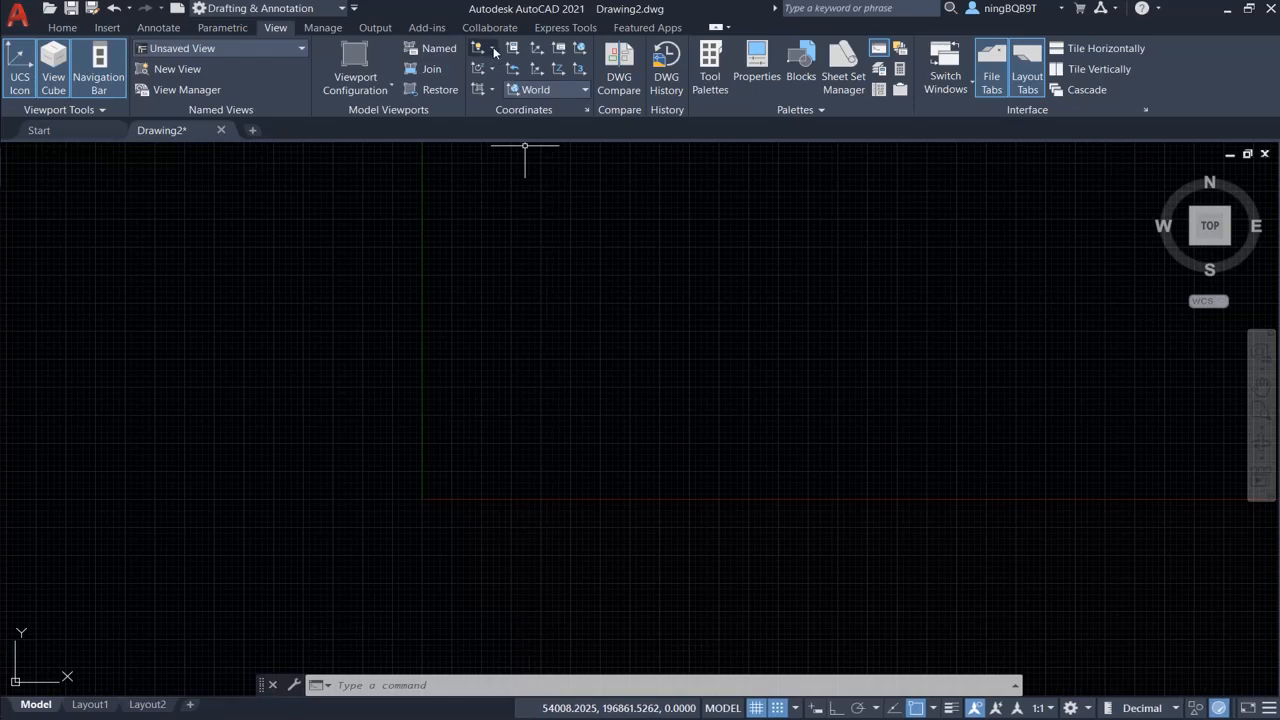
Choose Show UCS Icon at Origin to return the icon to the drawing origin.
left_click(484, 48)
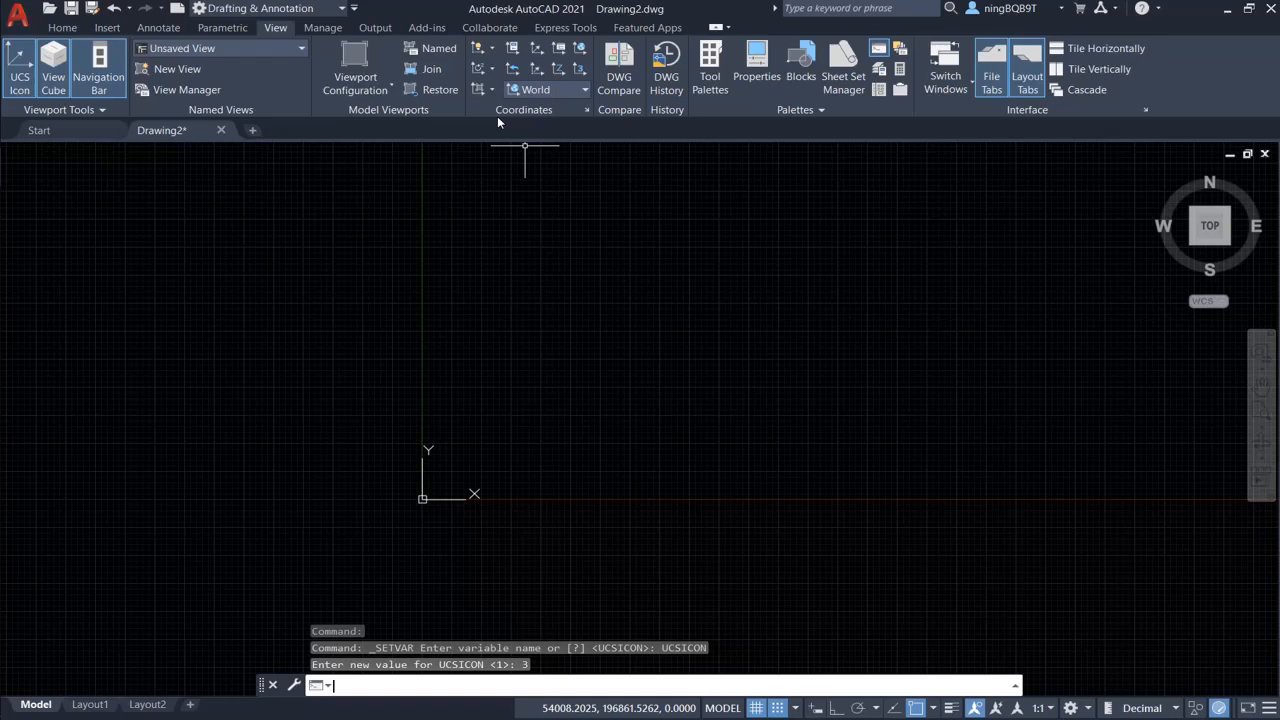
mouse_move(481, 68)
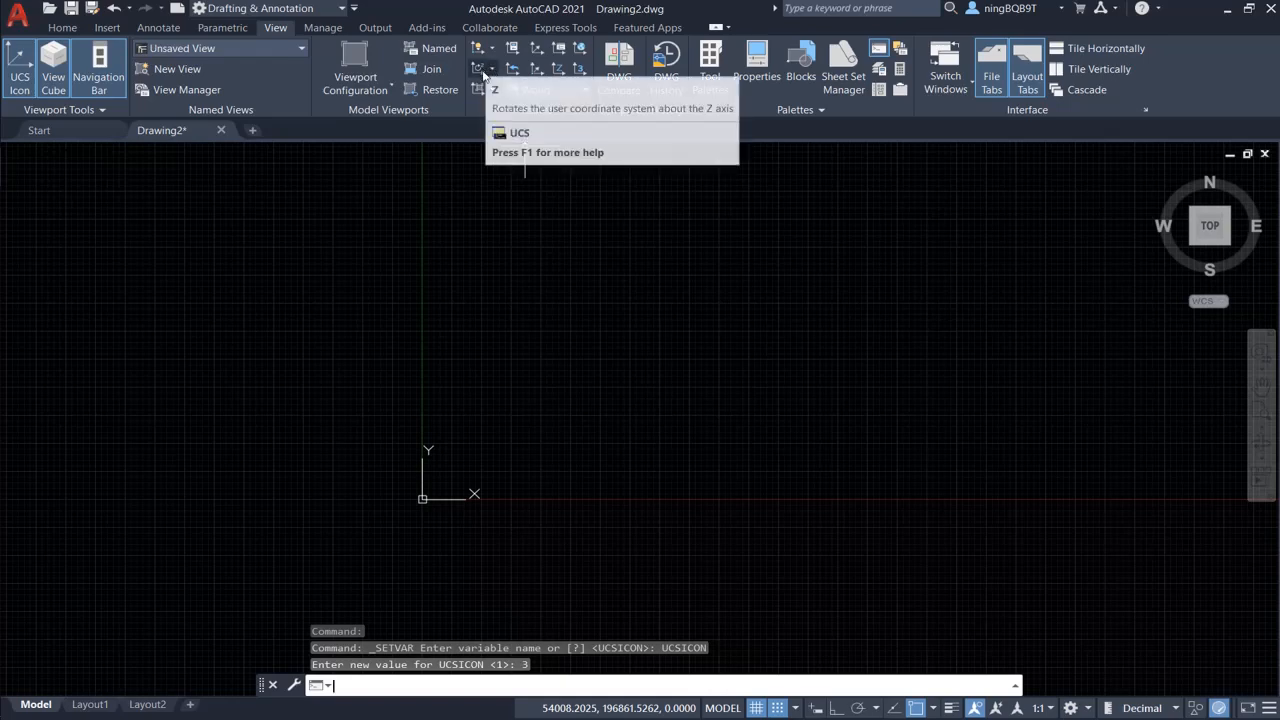
mouse_move(495, 90)
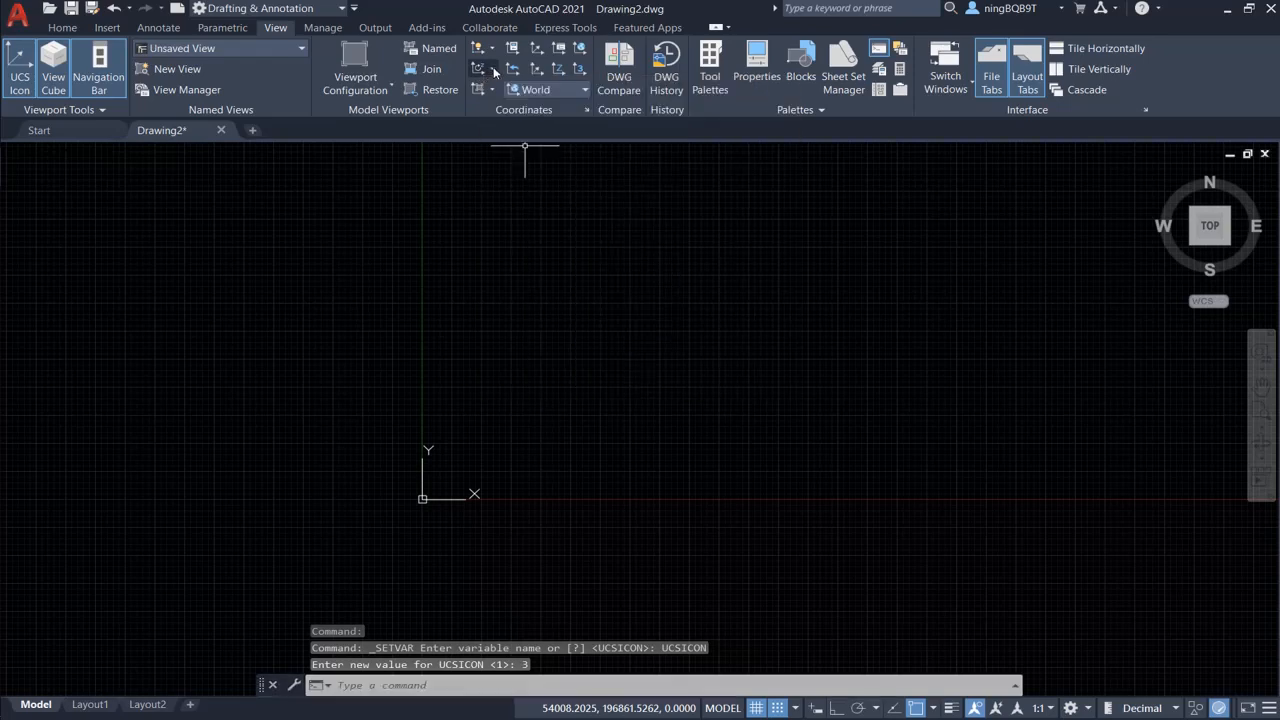
mouse_move(492, 71)
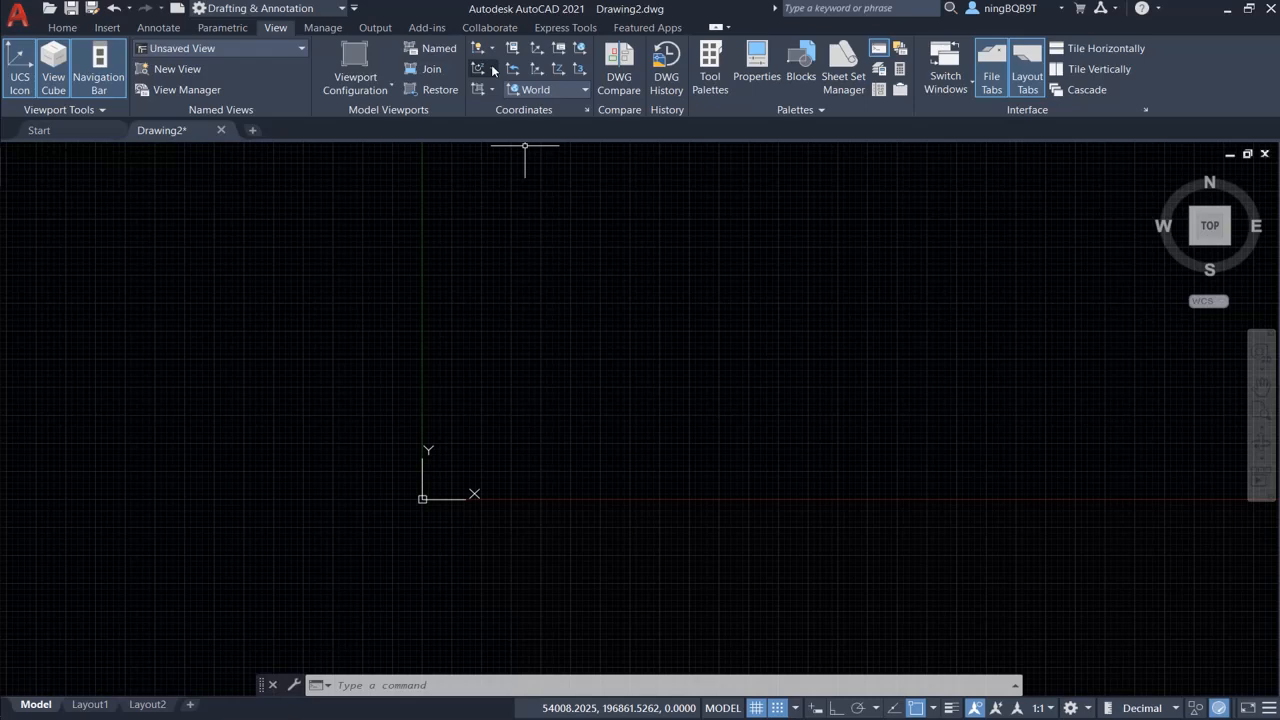
mouse_move(490, 80)
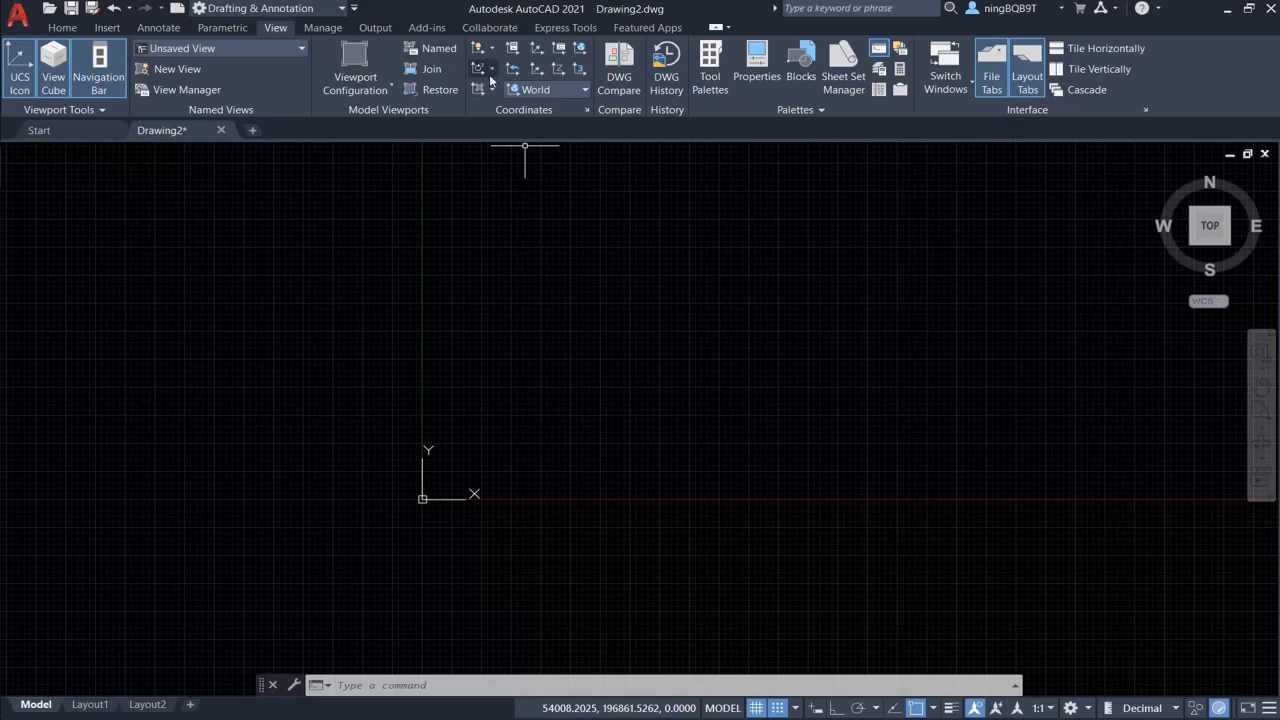
Start rotating the UCS about its Z axis from the Coordinates rotate flyout.
left_click(483, 68)
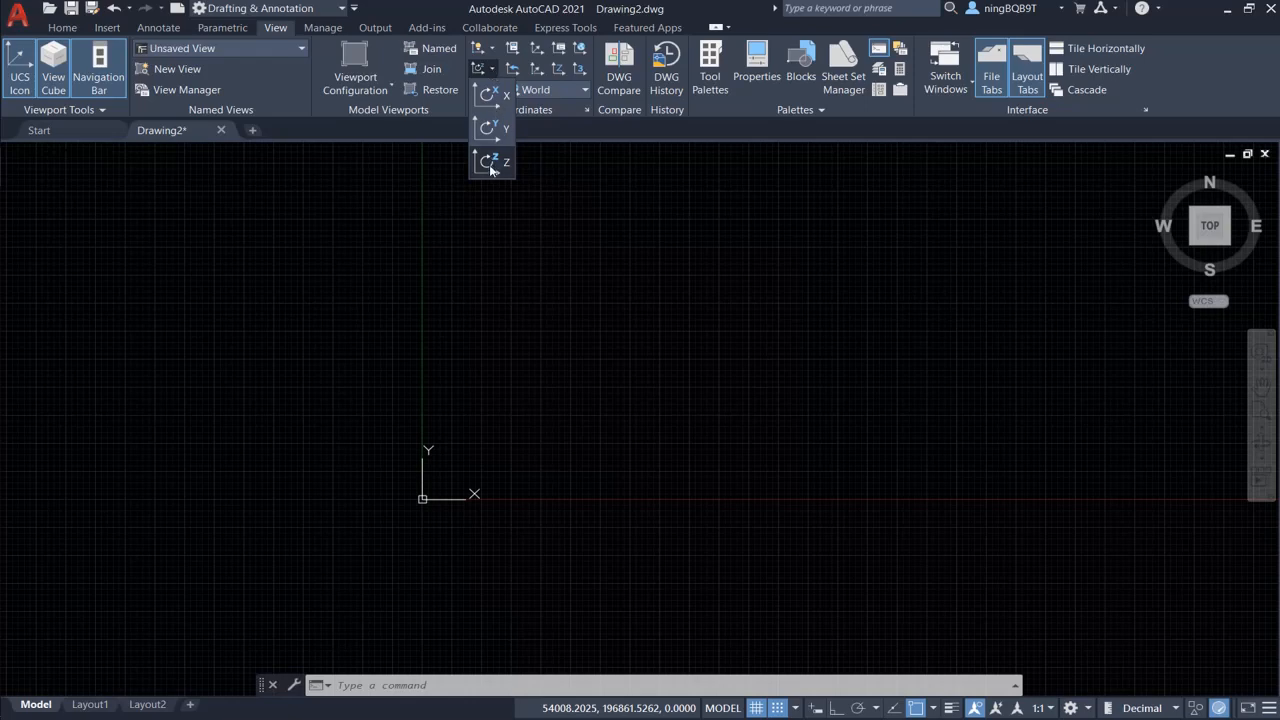
left_click(491, 162)
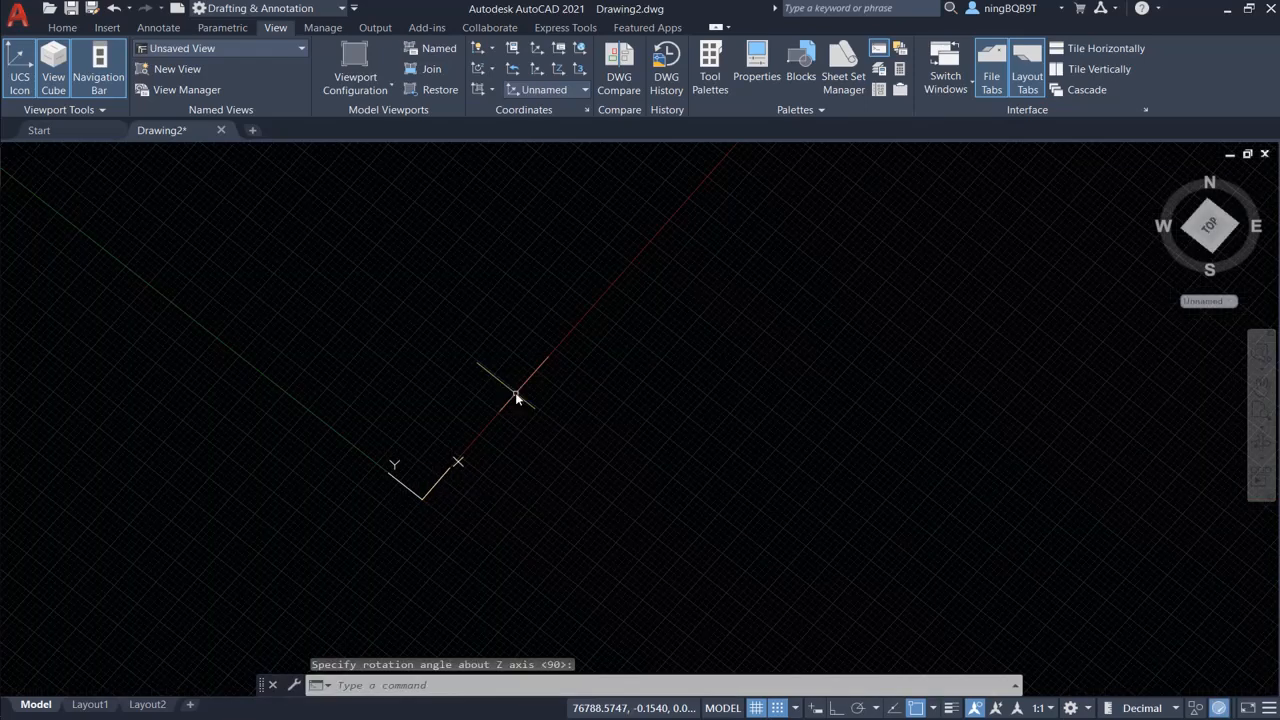
mouse_move(502, 492)
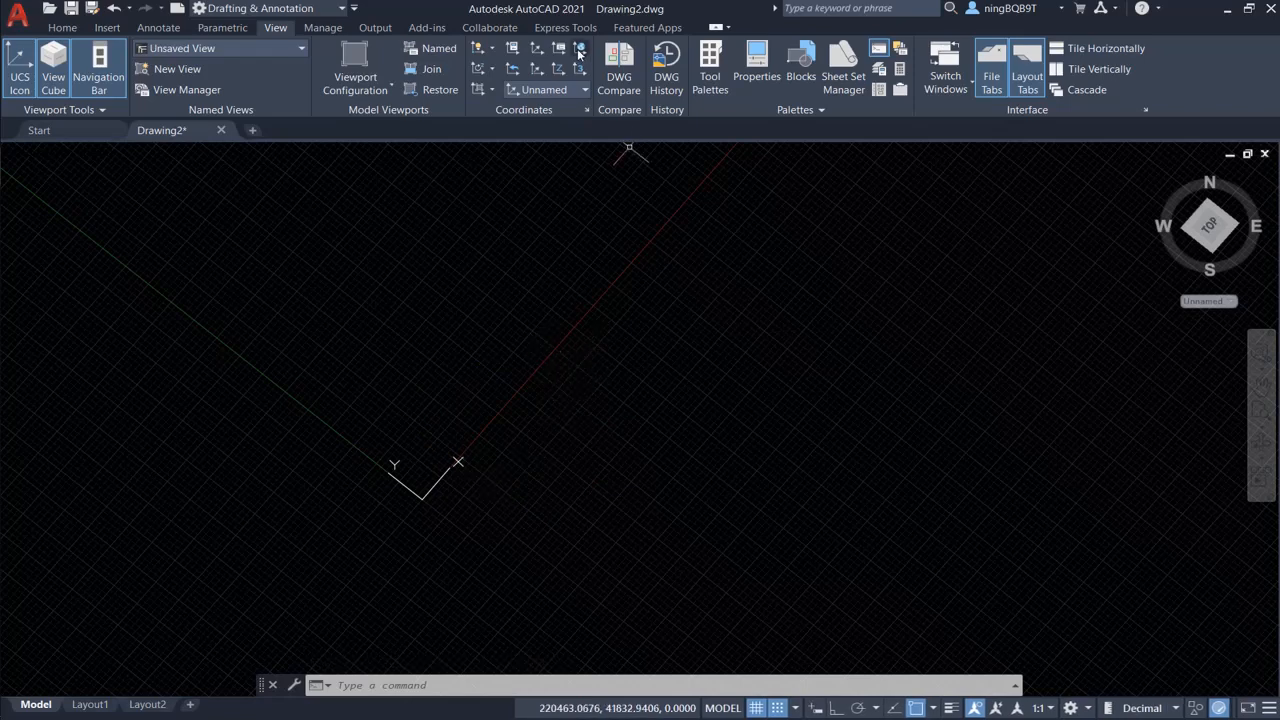
mouse_move(580, 48)
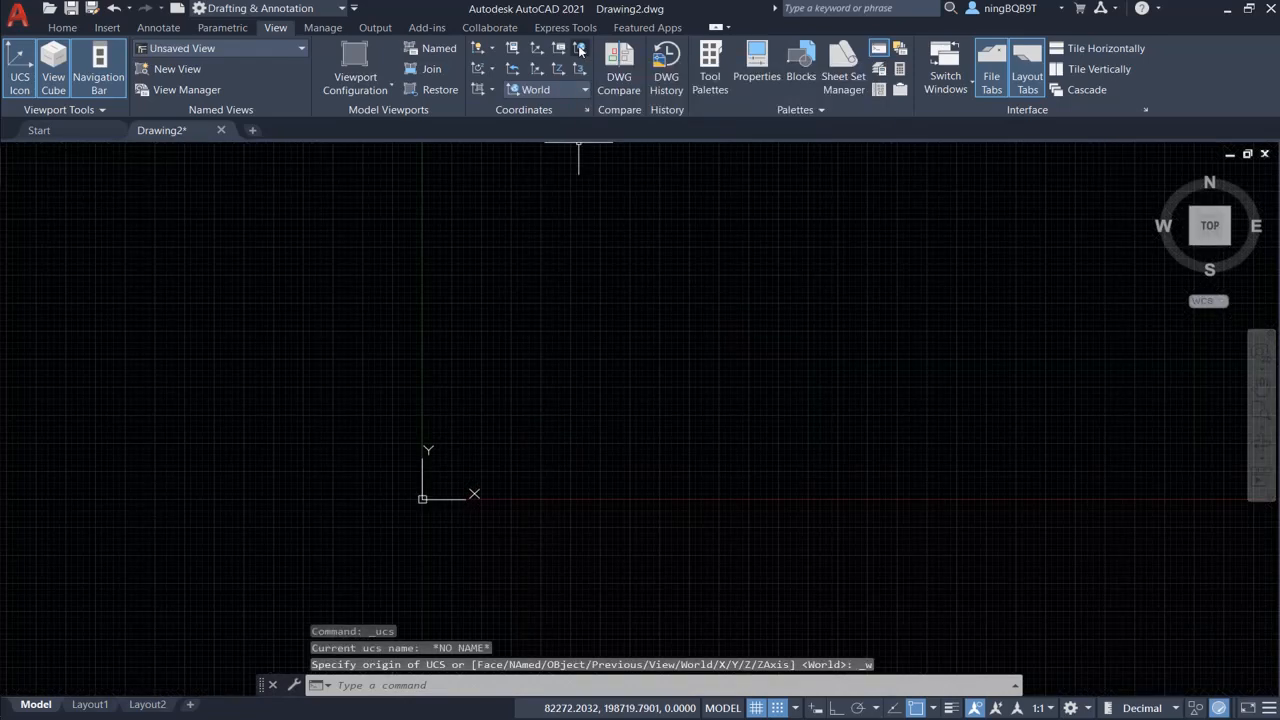
mouse_move(549, 276)
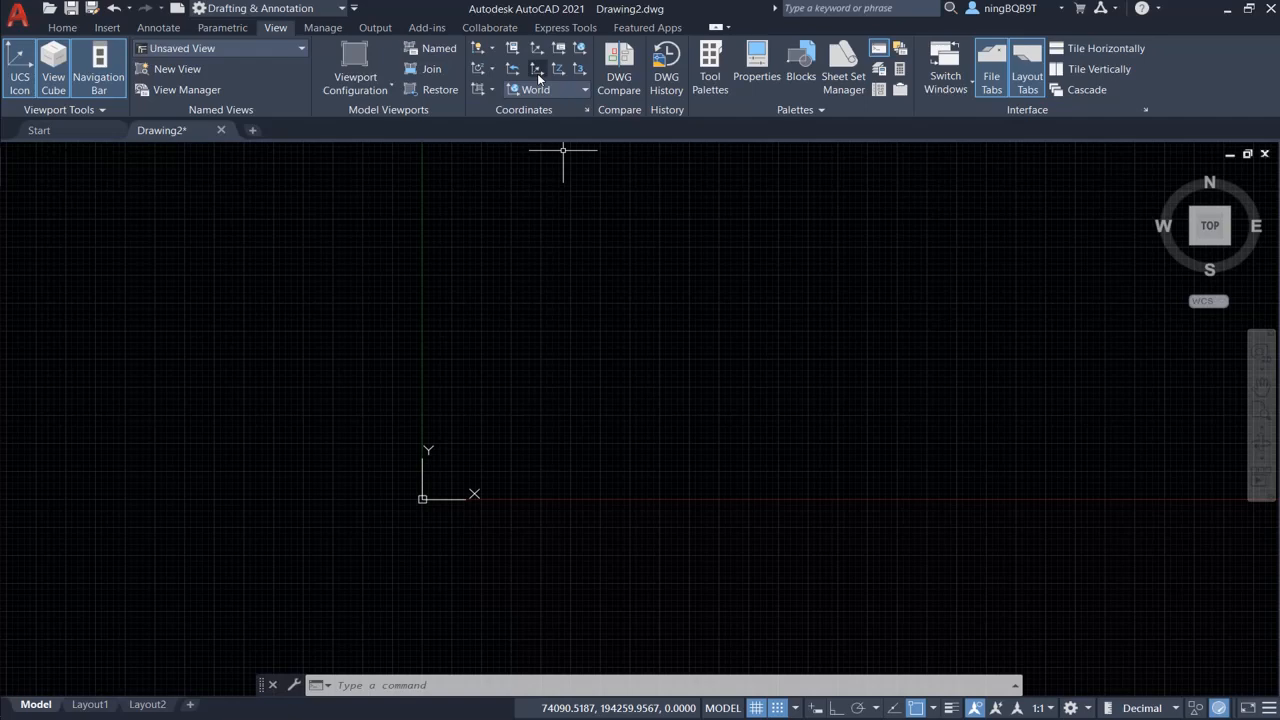
mouse_move(535, 69)
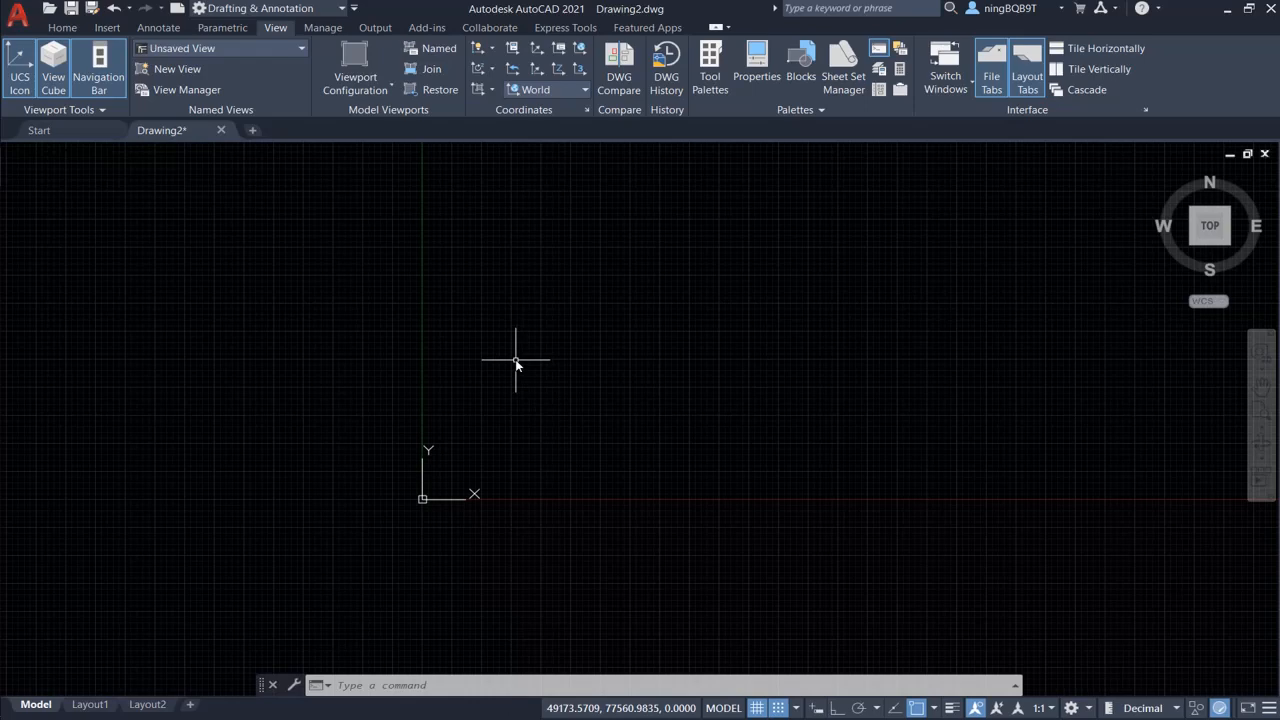
mouse_move(588, 262)
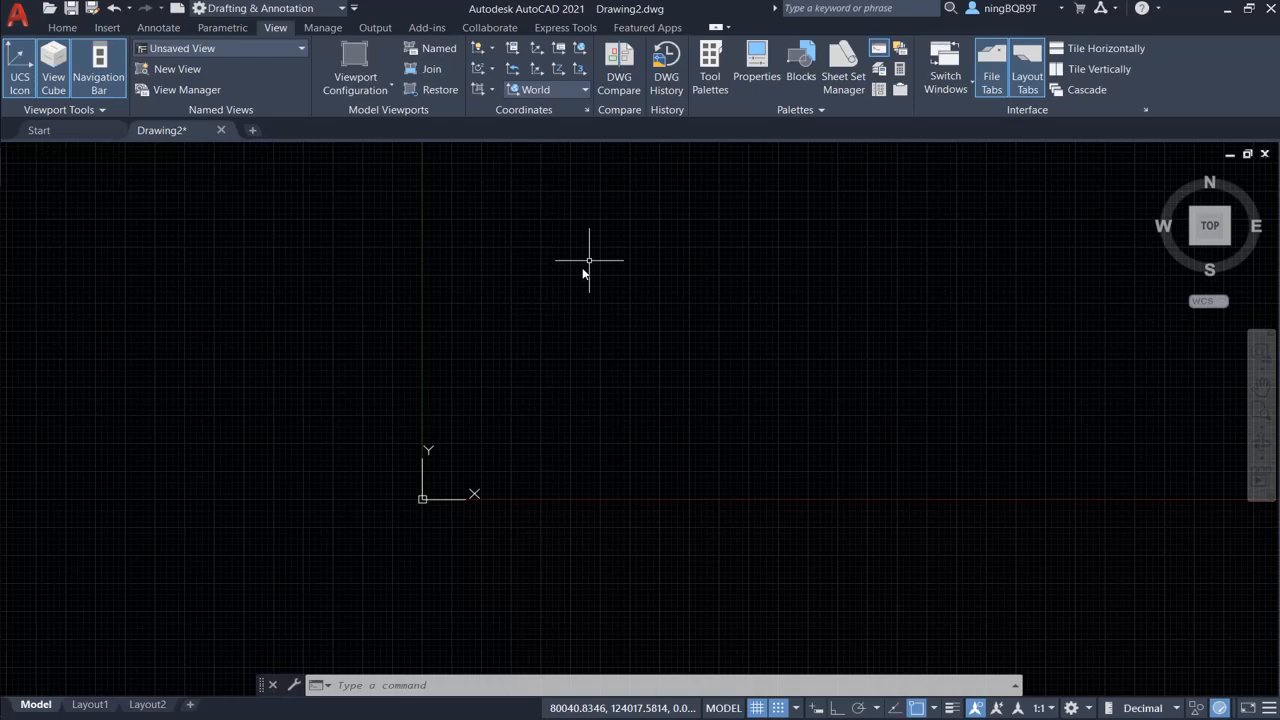
mouse_move(596, 167)
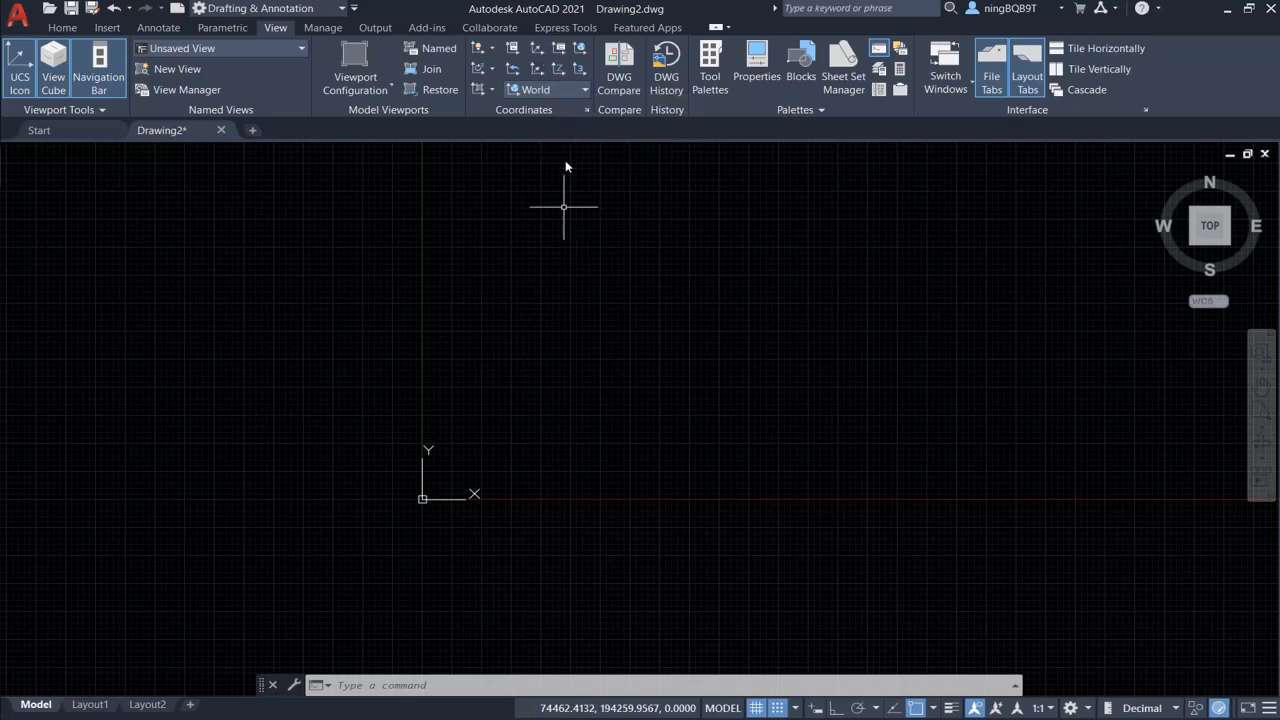
mouse_move(568, 373)
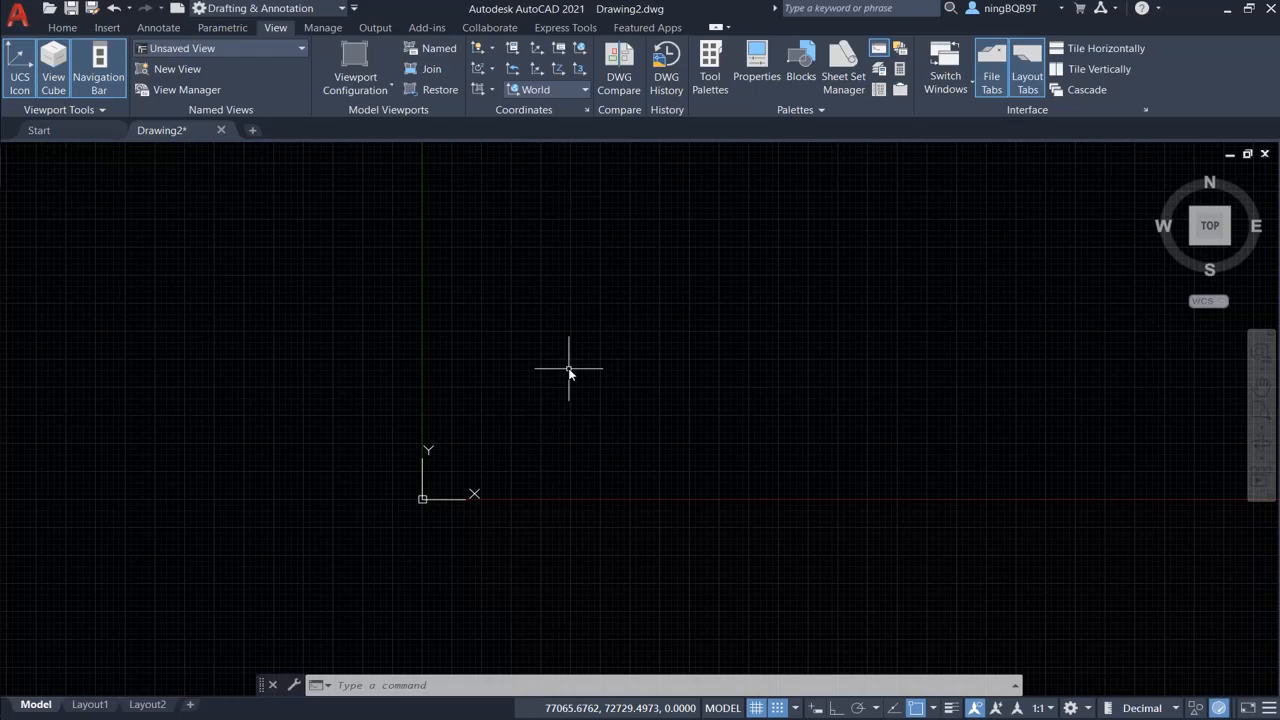
mouse_move(533, 469)
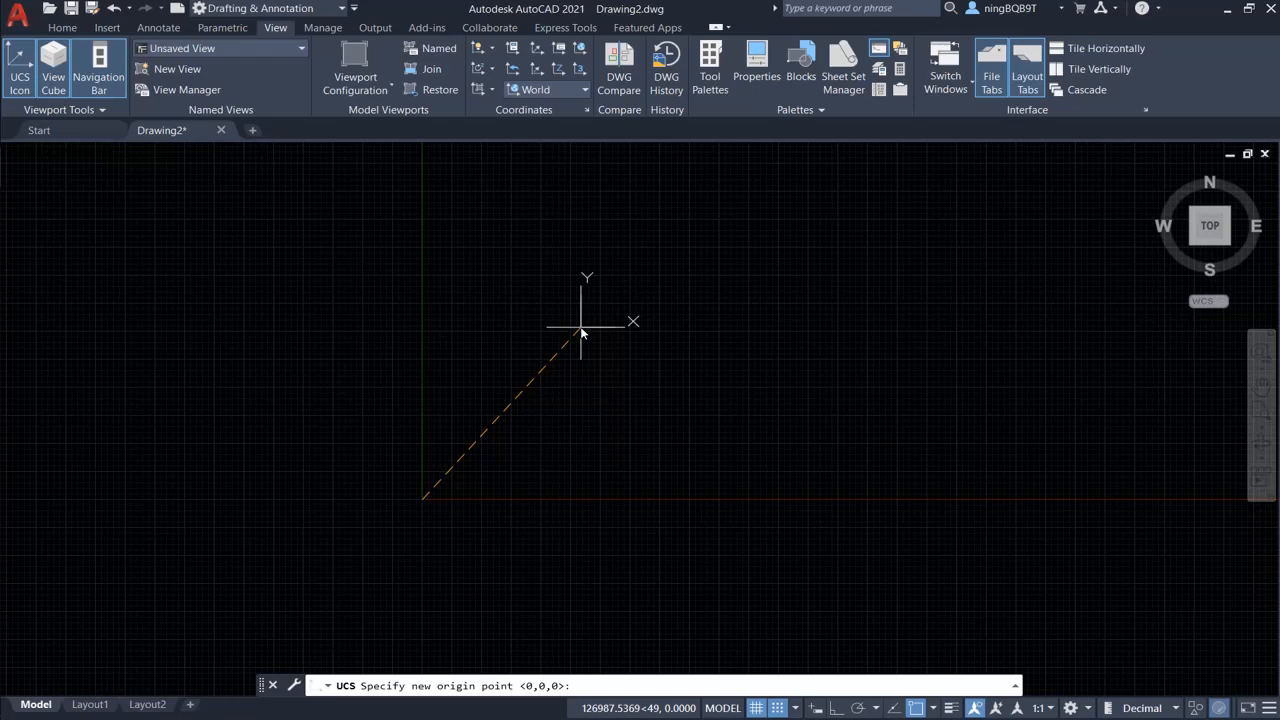
mouse_move(668, 318)
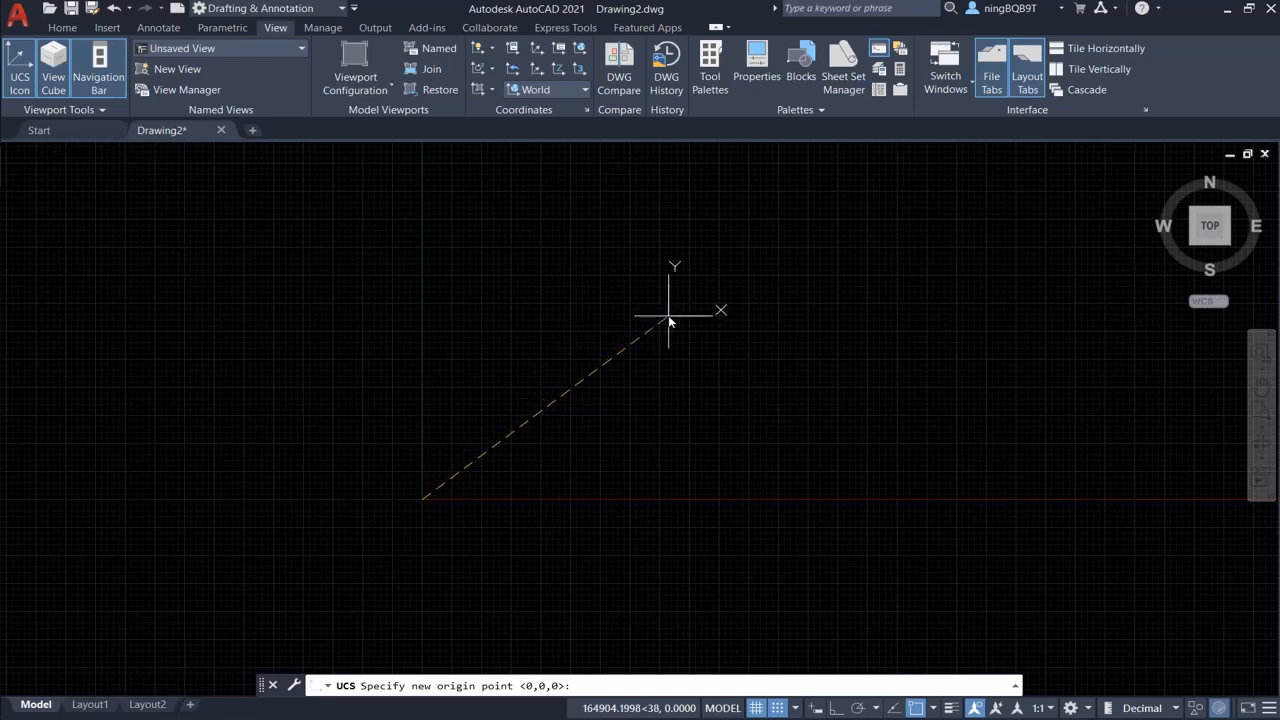
Place the new UCS origin up and right of the world origin.
left_click(706, 377)
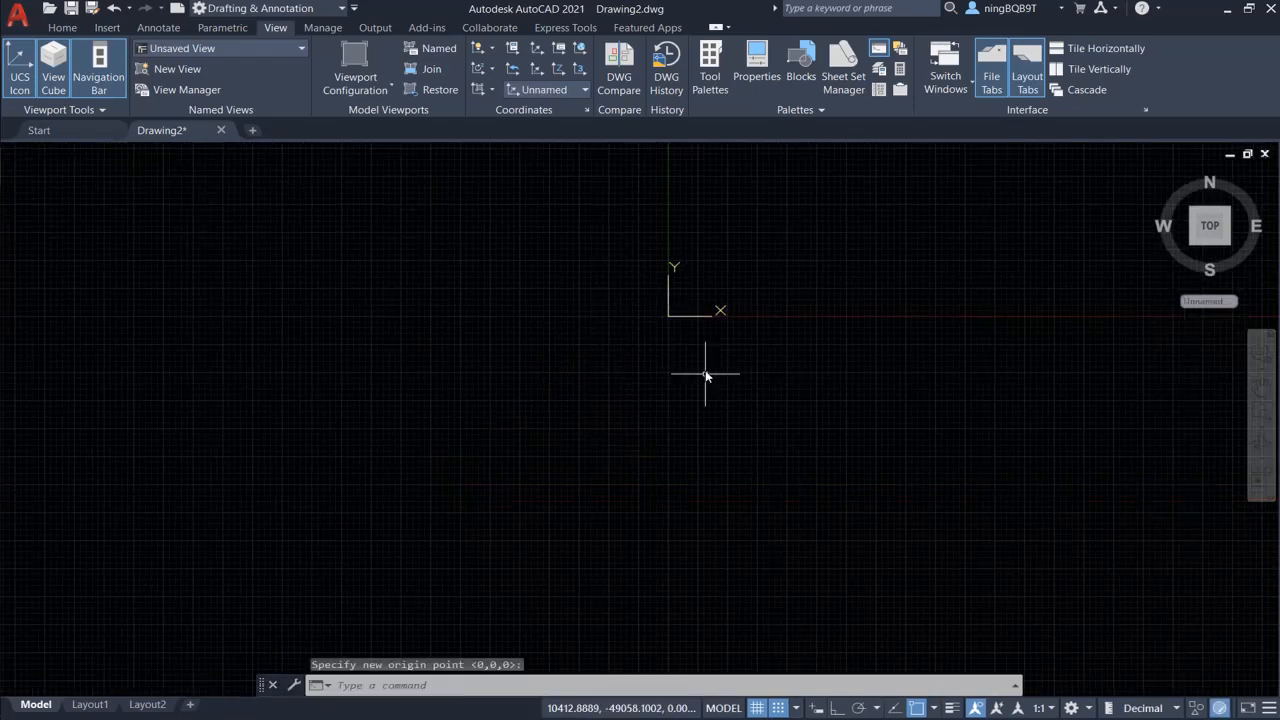
mouse_move(683, 358)
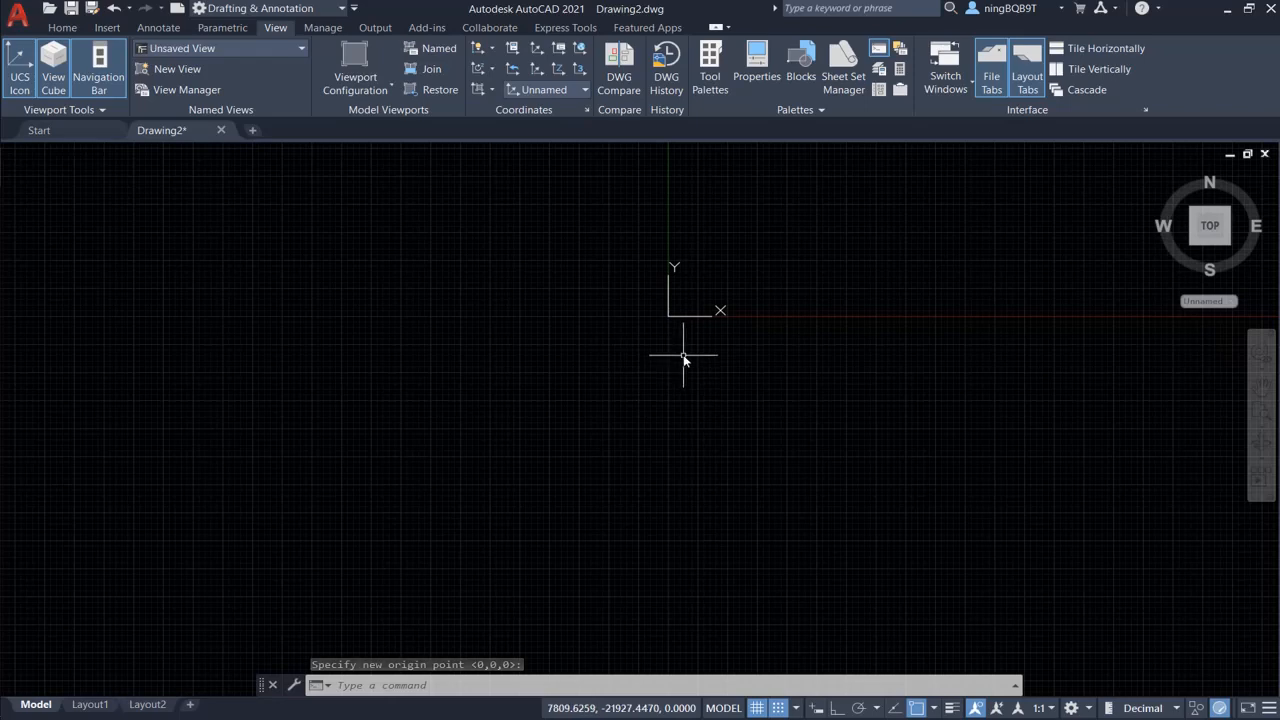
mouse_move(686, 348)
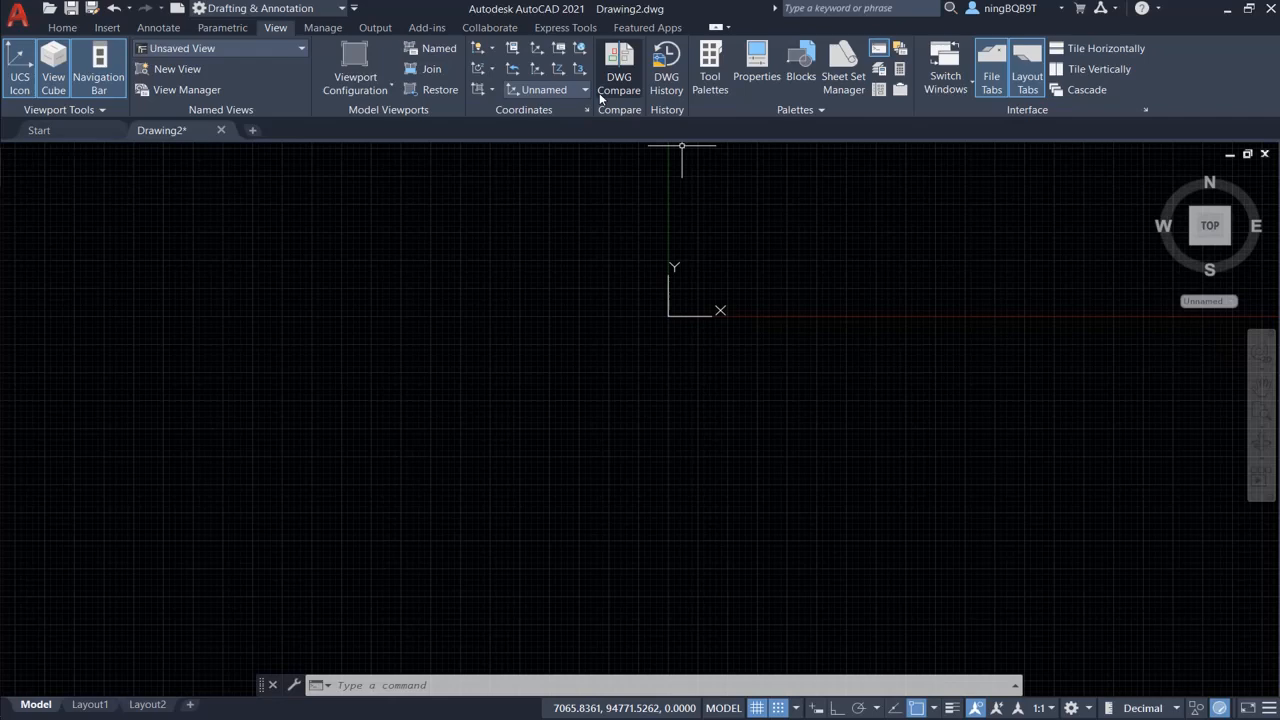
mouse_move(531, 148)
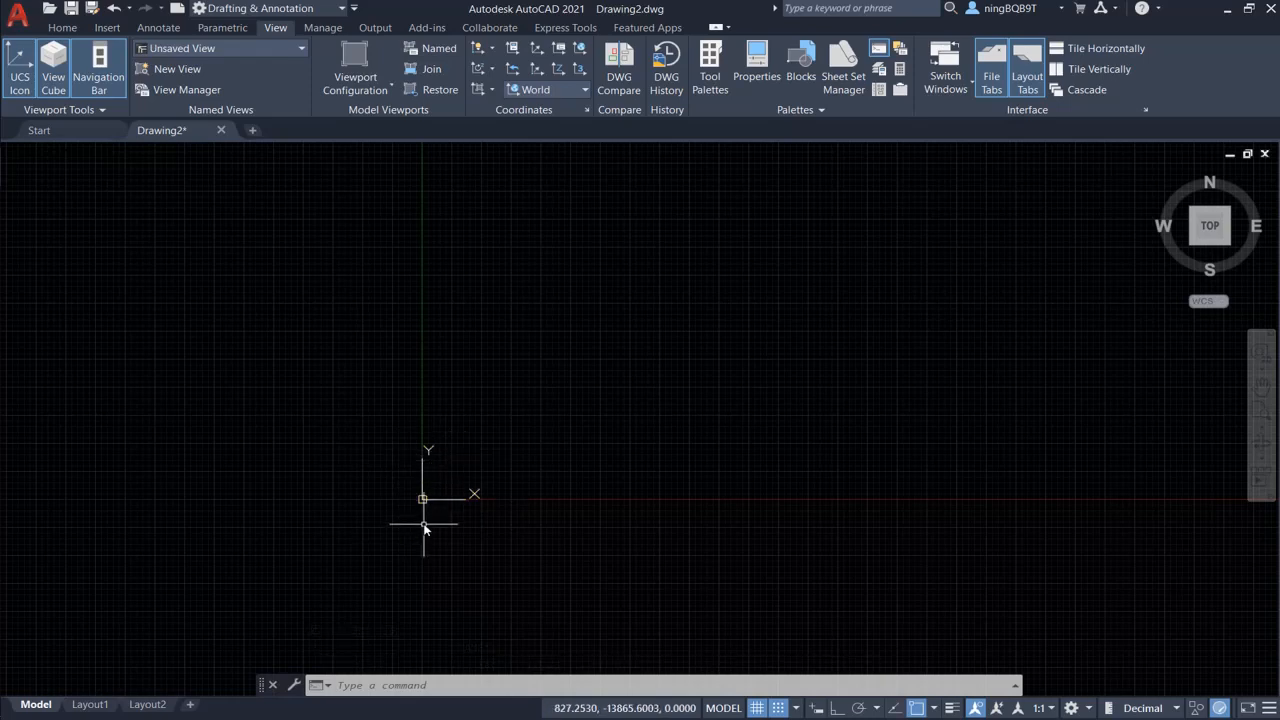
mouse_move(1028, 408)
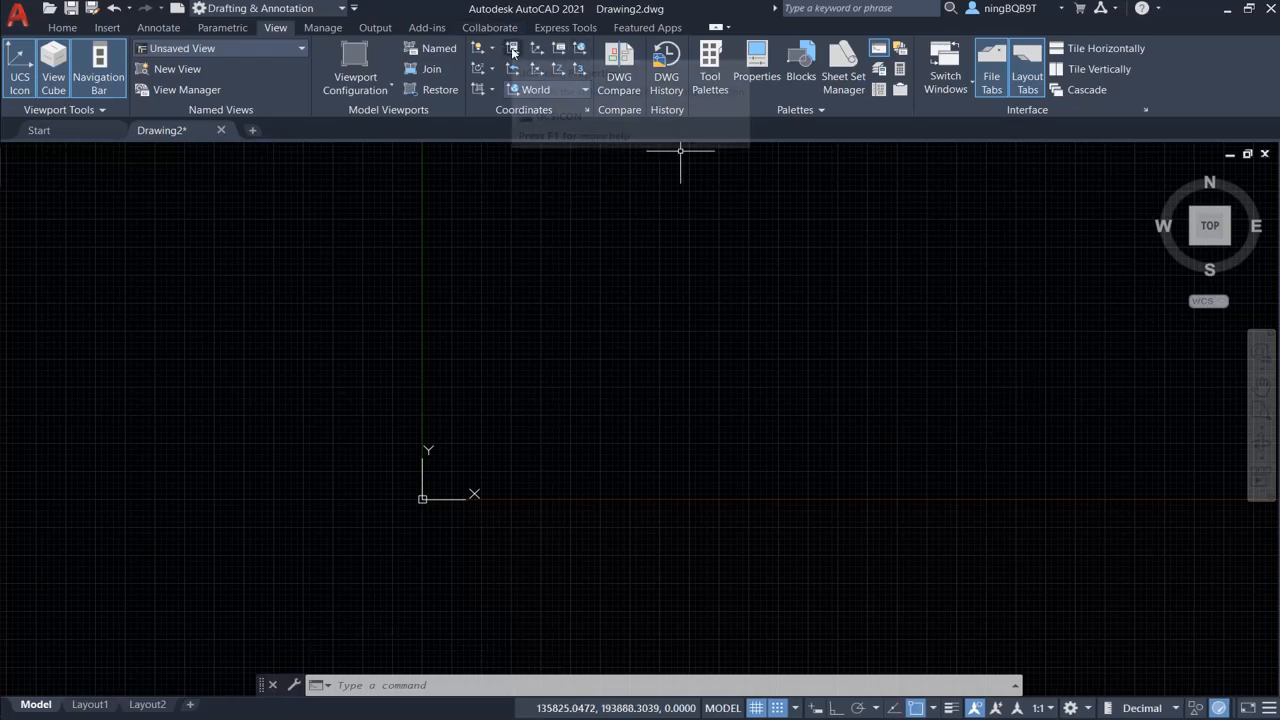
mouse_move(512, 49)
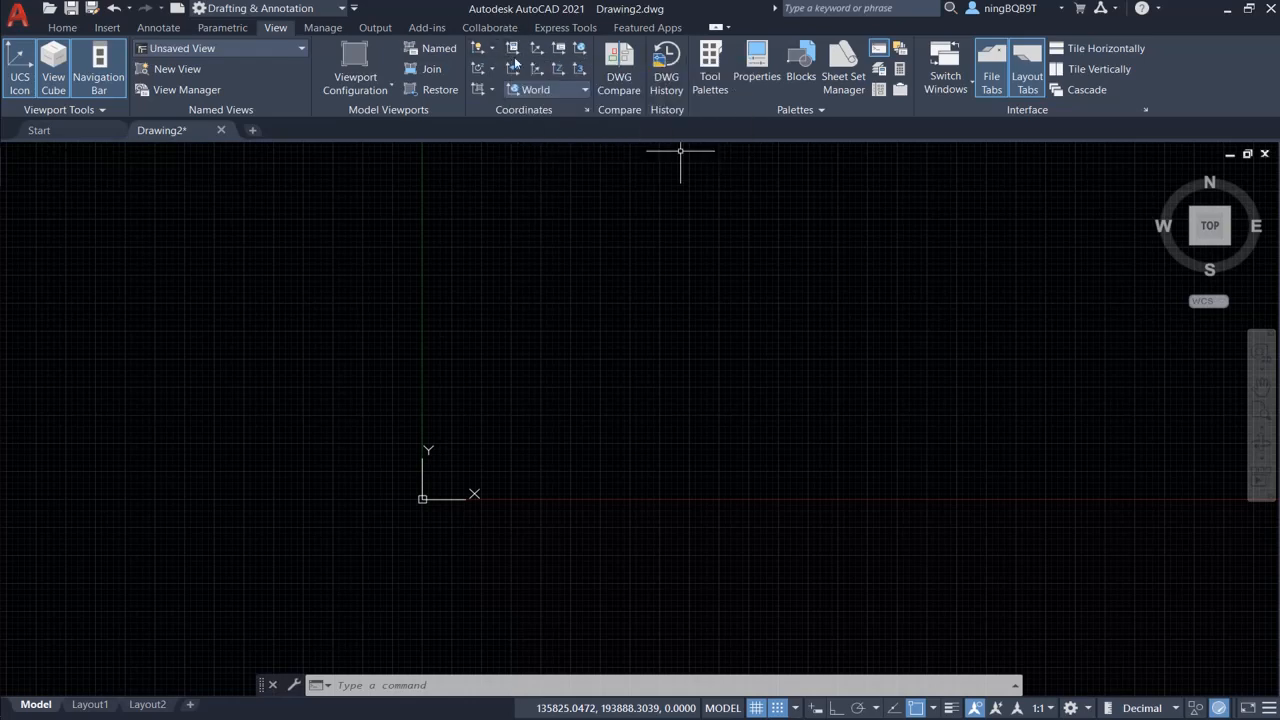
mouse_move(513, 48)
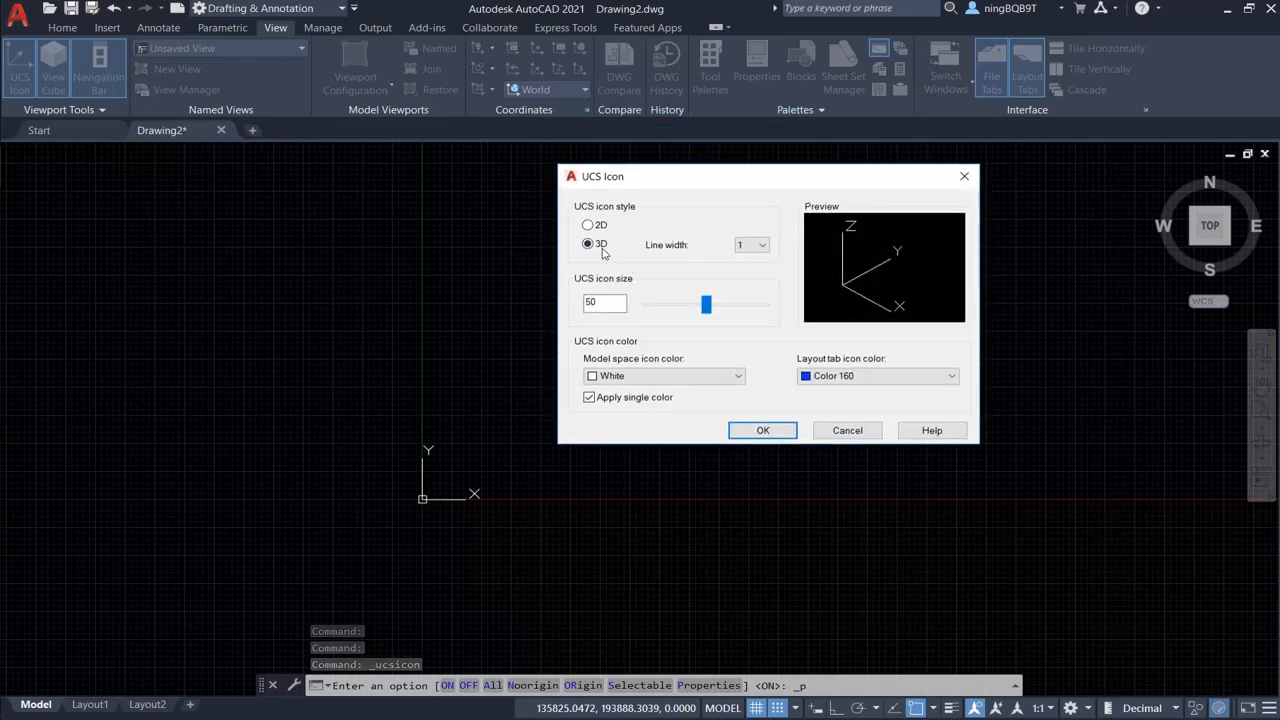
mouse_move(588, 244)
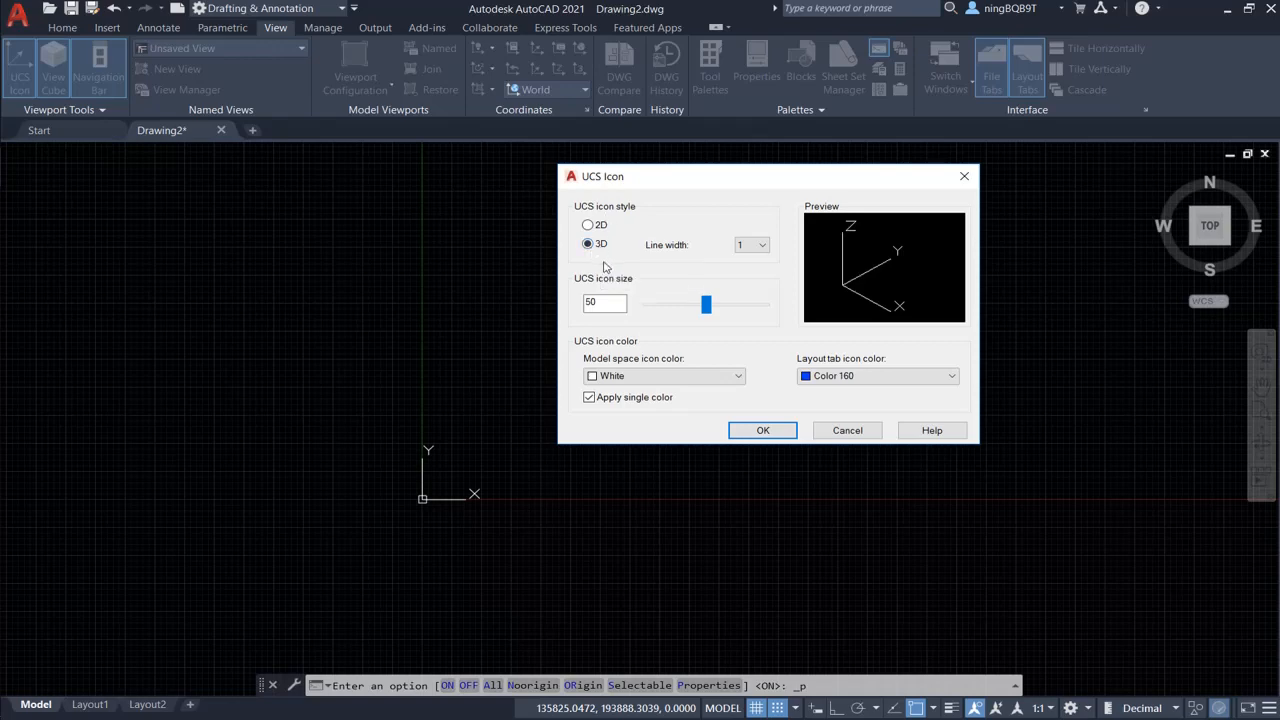
mouse_move(560, 270)
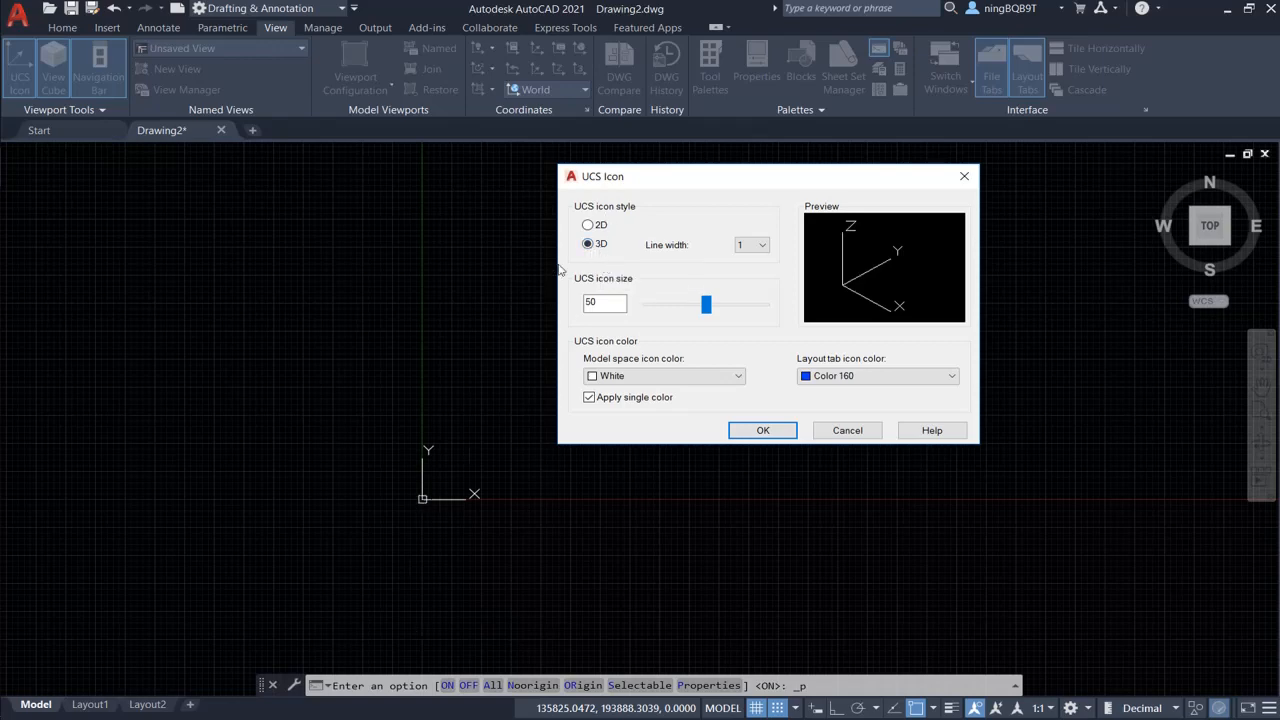
left_click(588, 224)
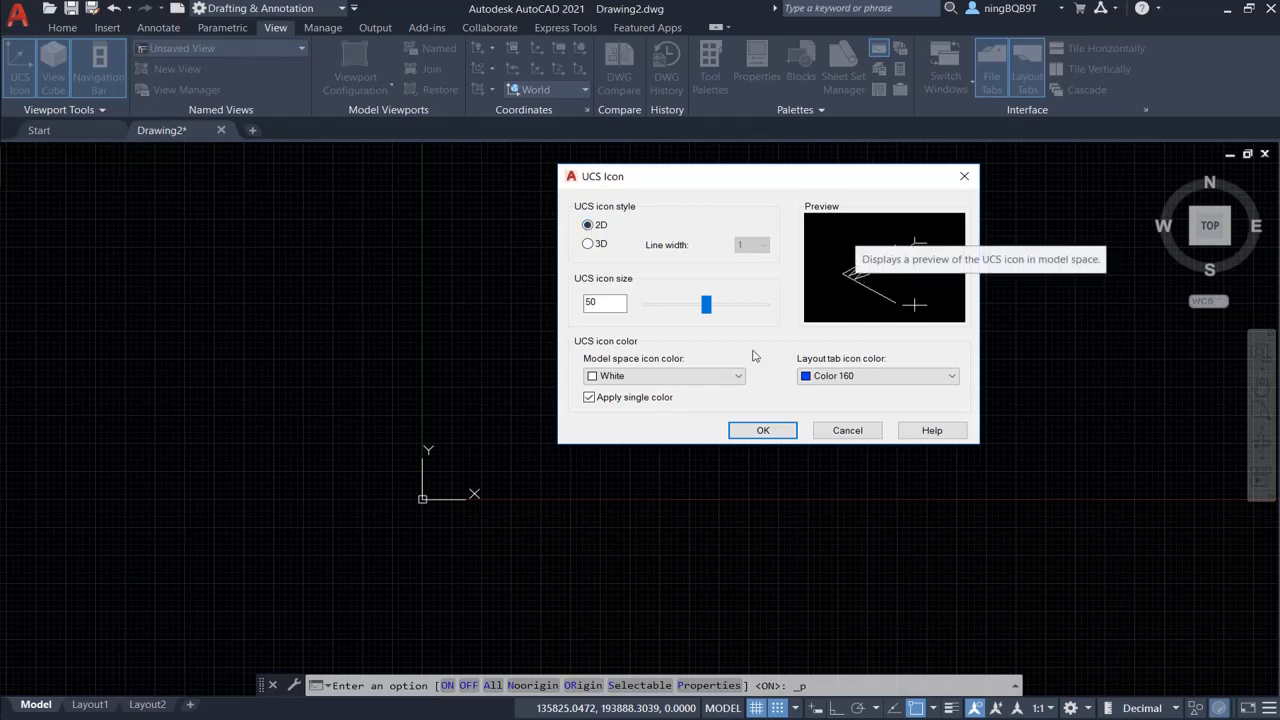
mouse_move(855, 292)
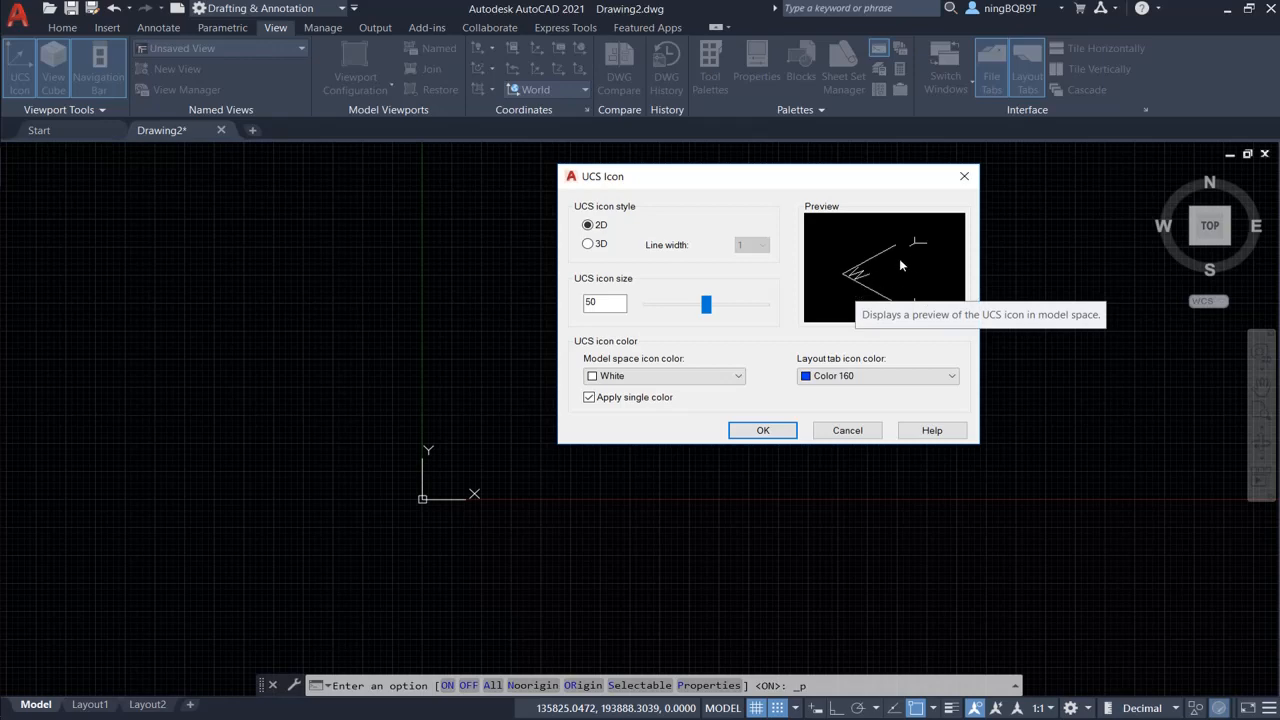
left_click(588, 244)
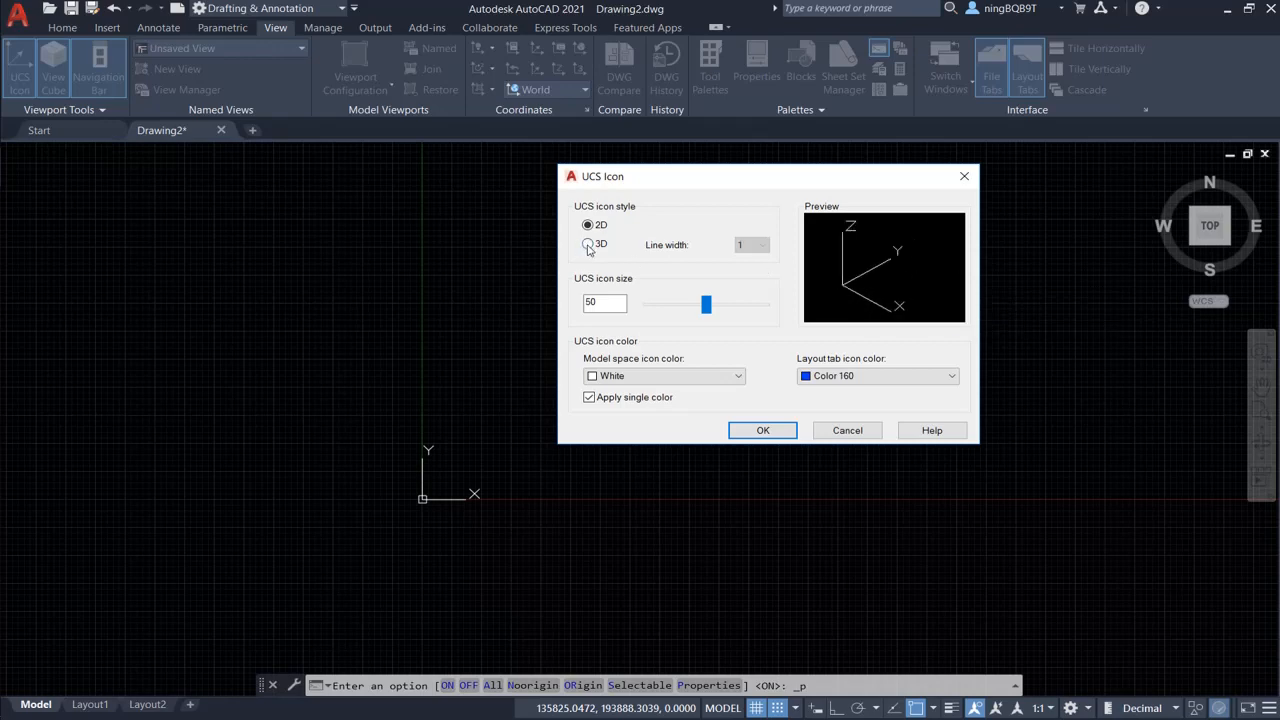
left_click(588, 244)
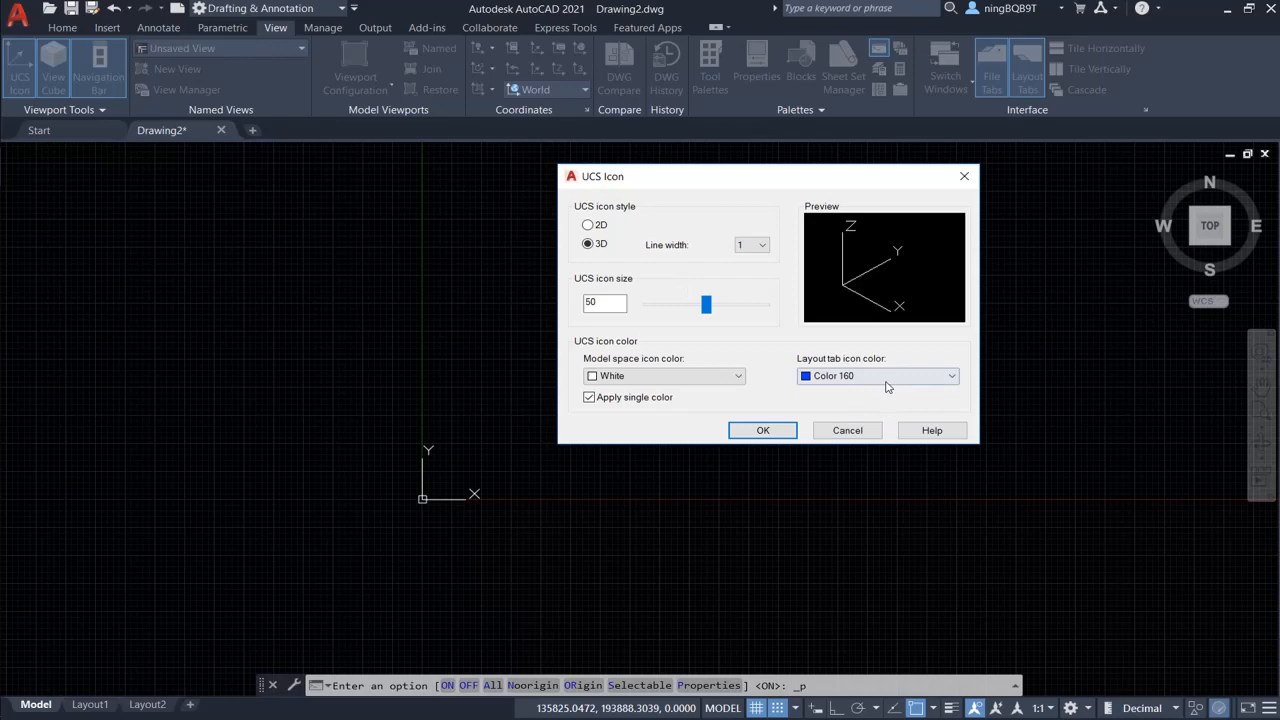
left_click(762, 430)
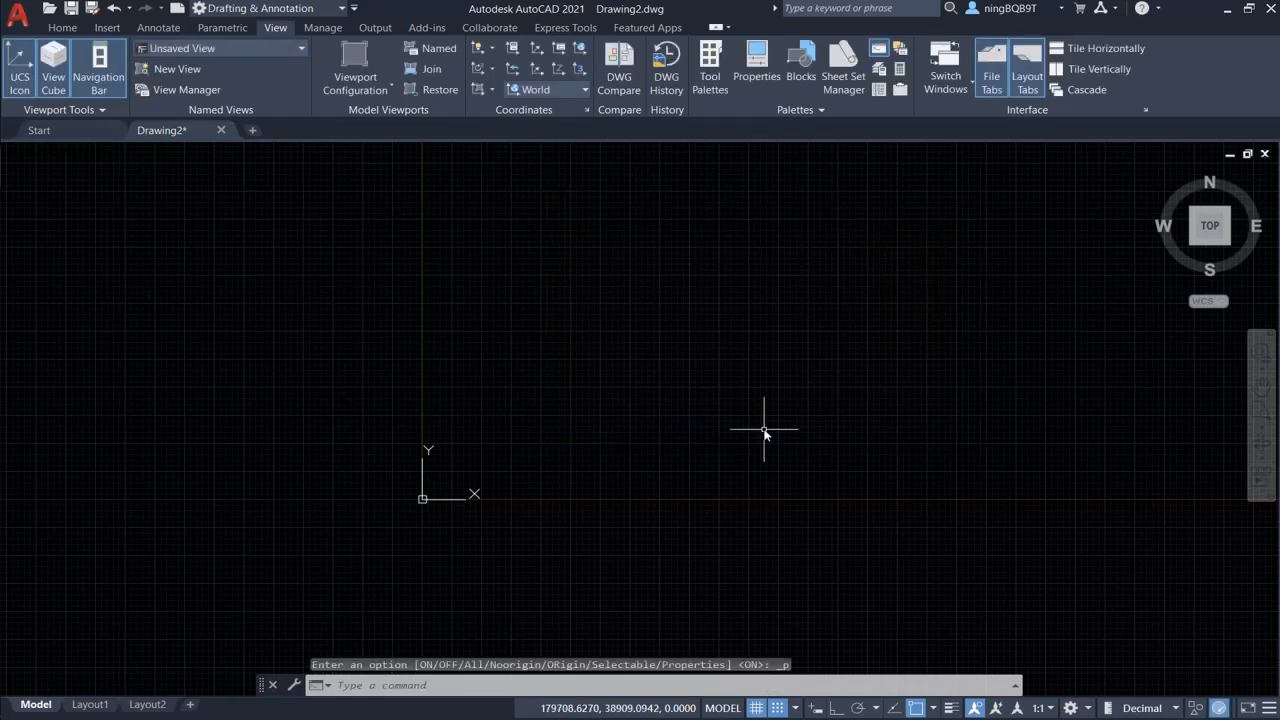
mouse_move(480, 430)
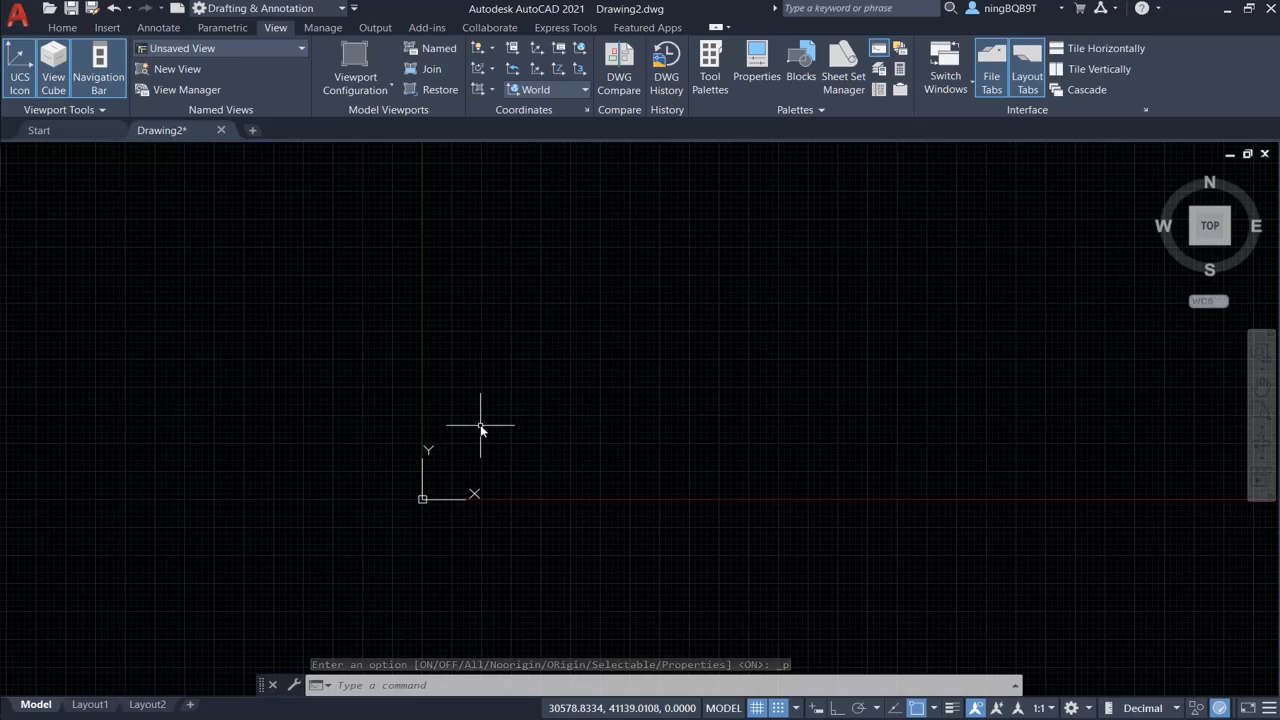
mouse_move(650, 432)
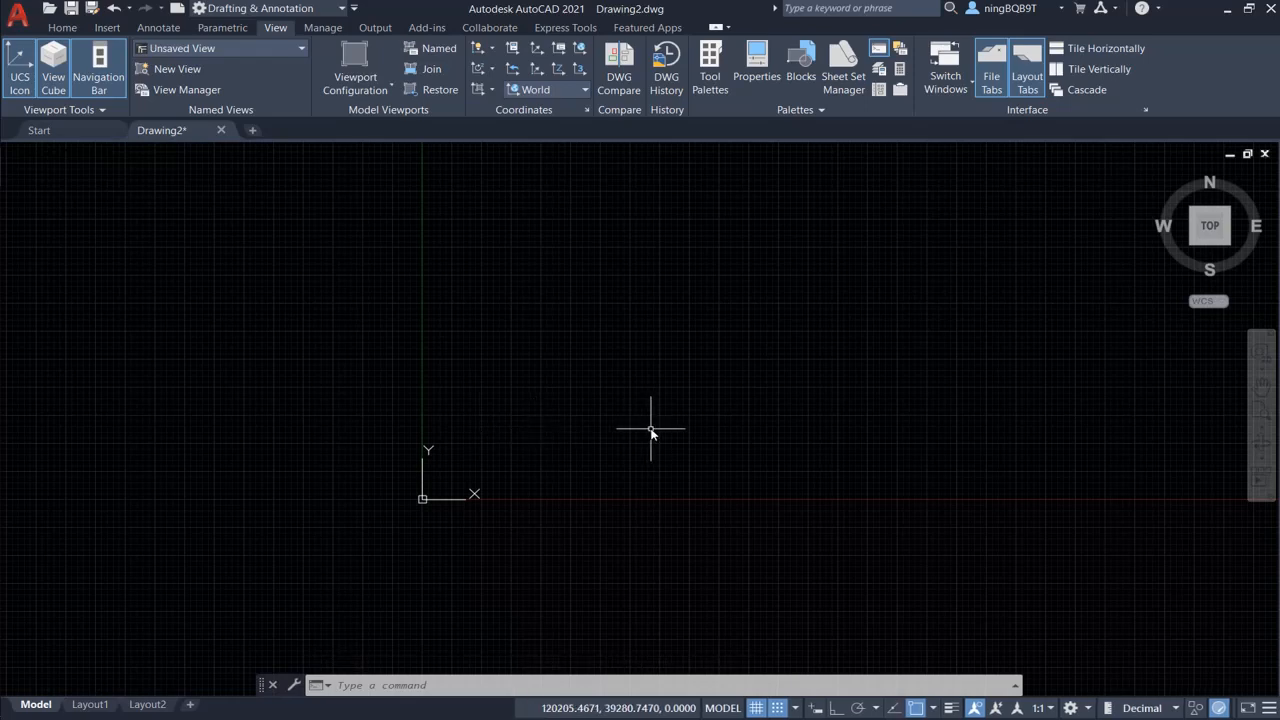